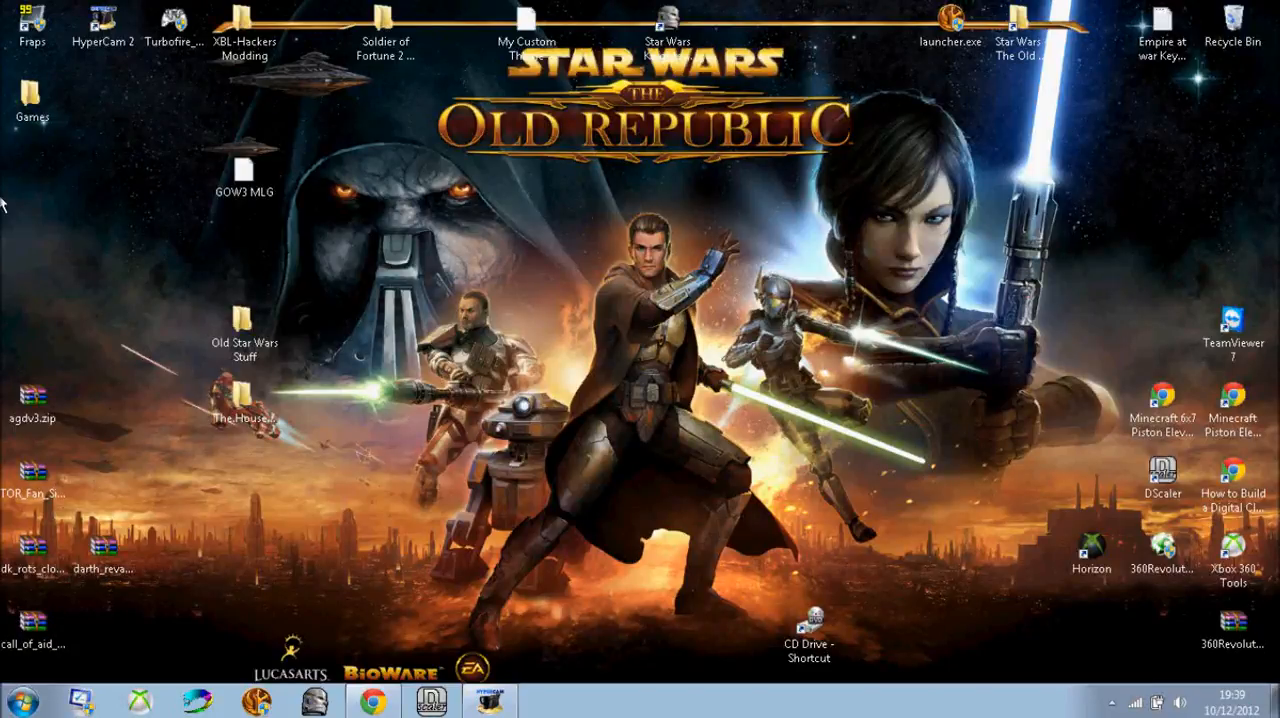
mouse_move(897, 8)
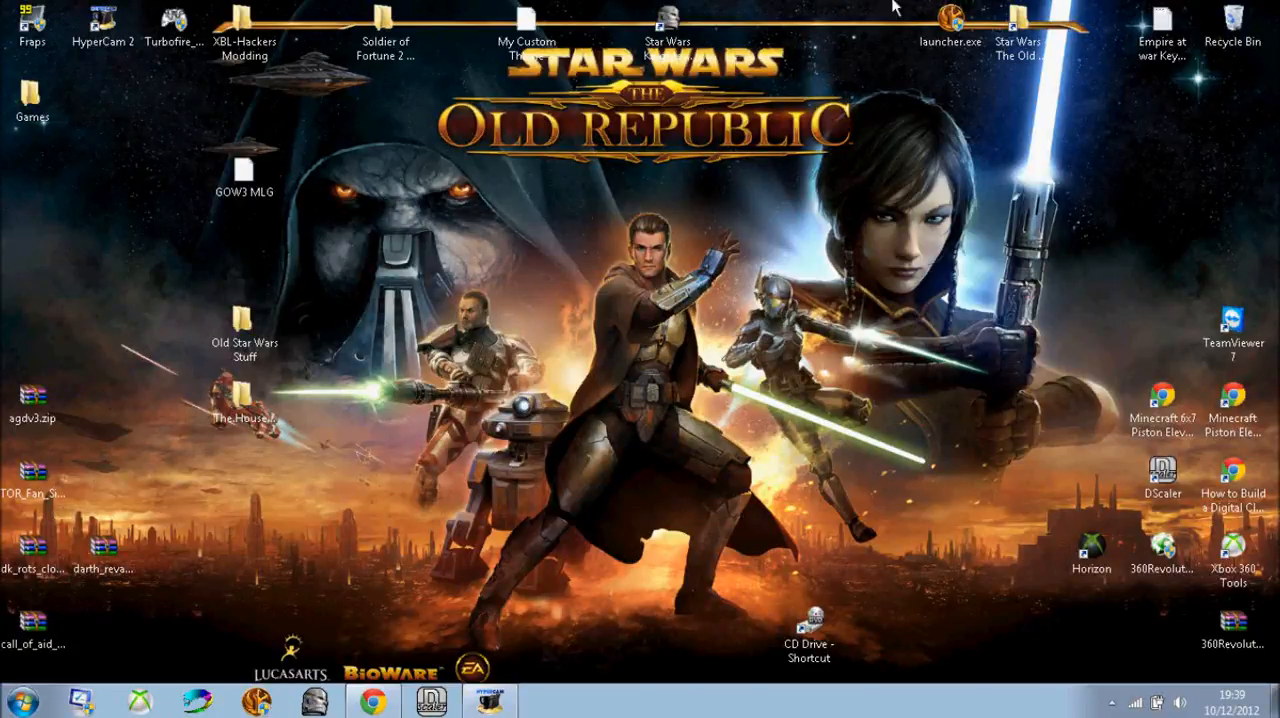
Step: Place launcher.exe under the game logo and run it, dismissing the web browser error
drag(950, 25, 738, 195)
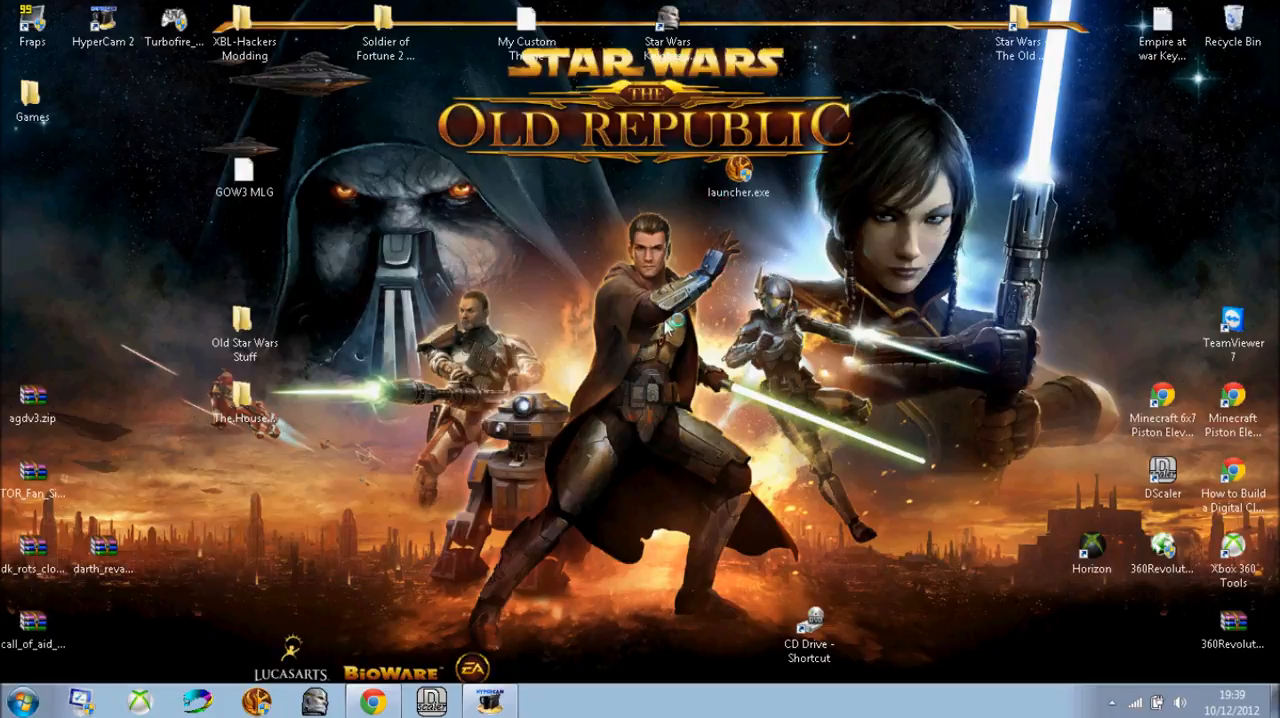
double_click(745, 162)
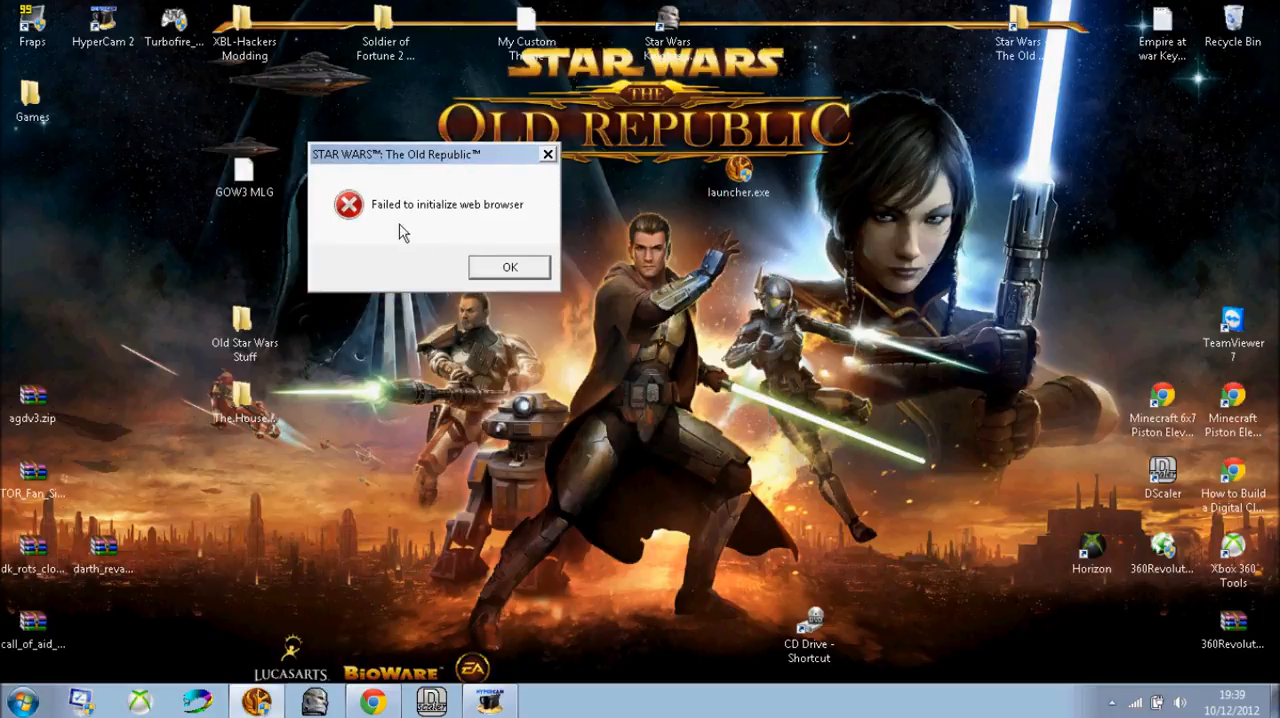
mouse_move(432, 195)
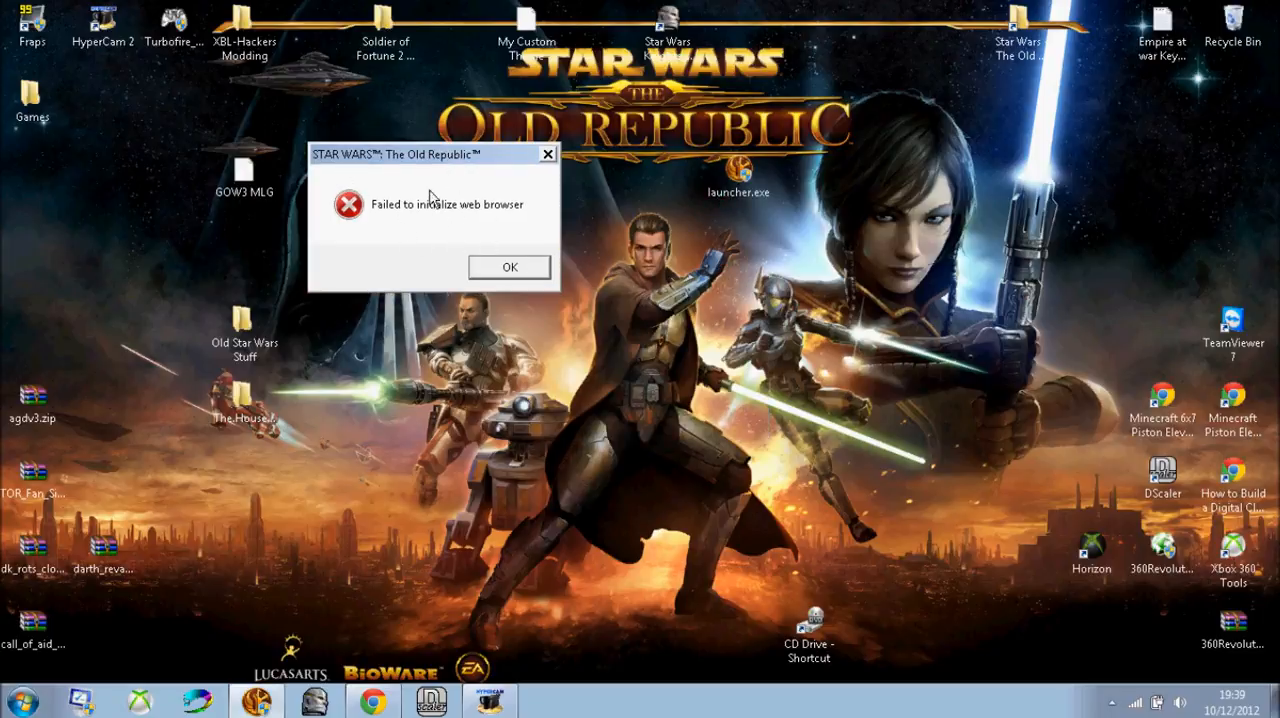
click(510, 267)
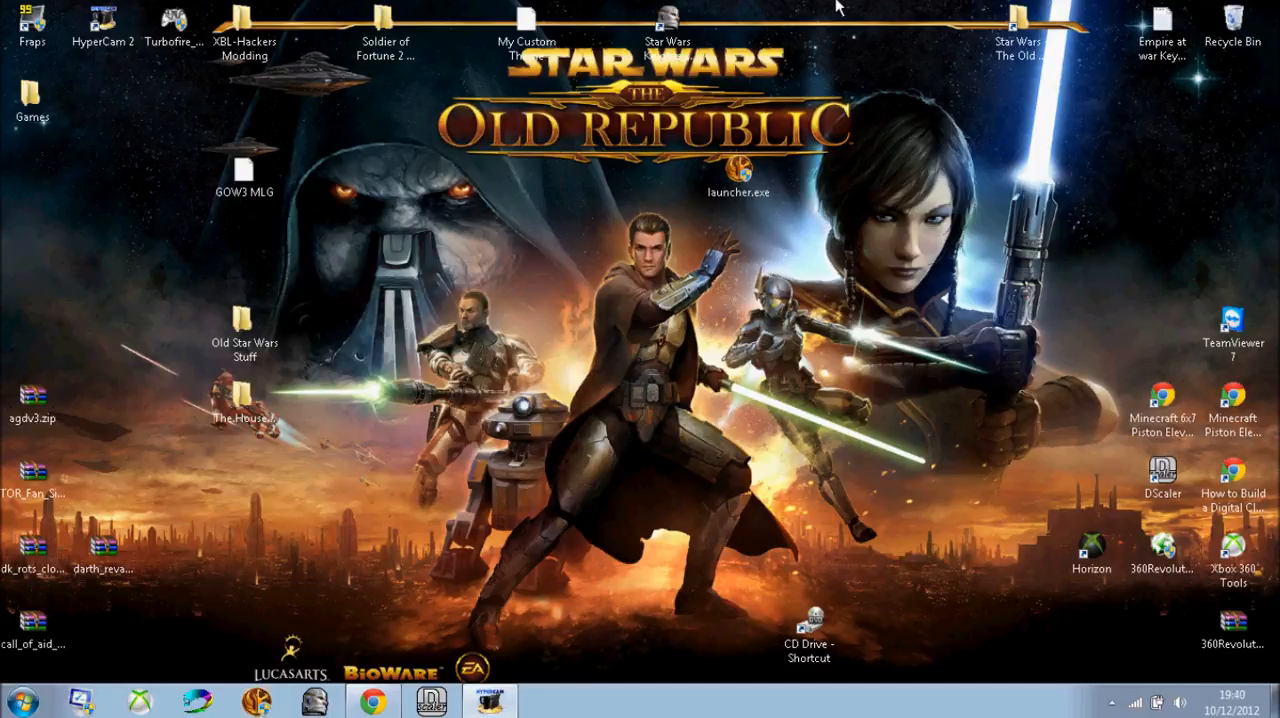
mouse_move(575, 345)
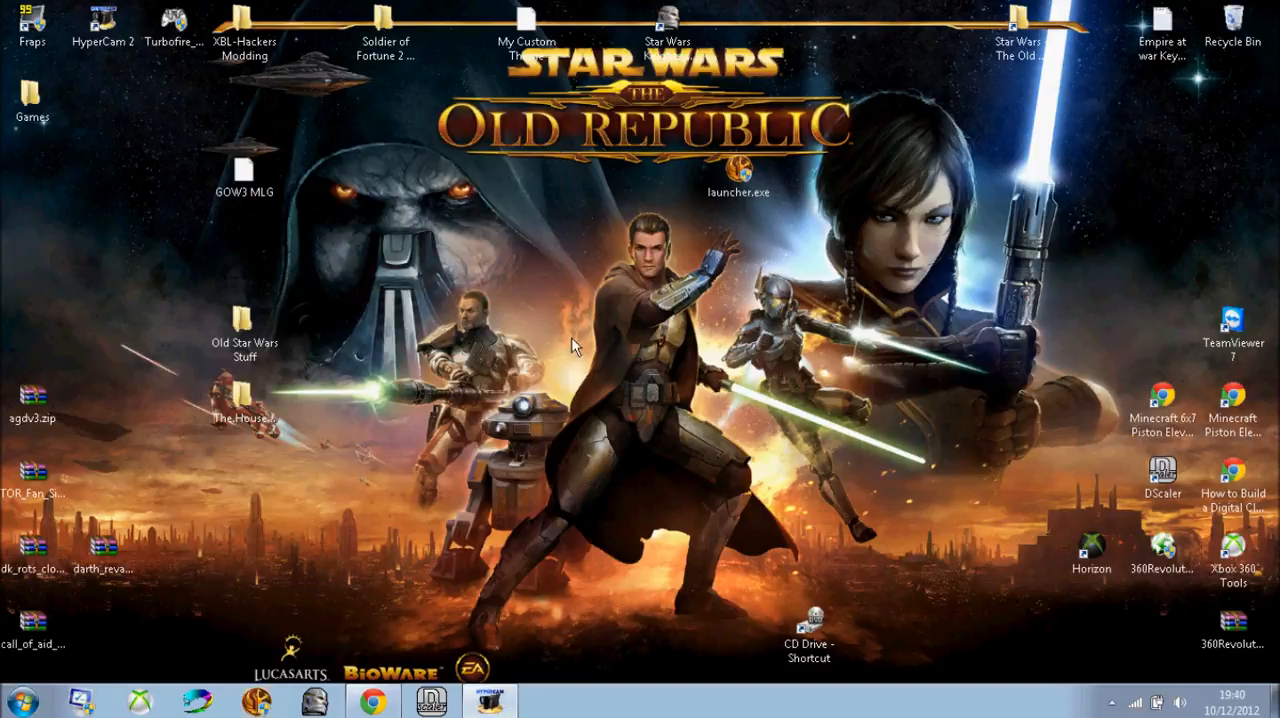
click(1018, 23)
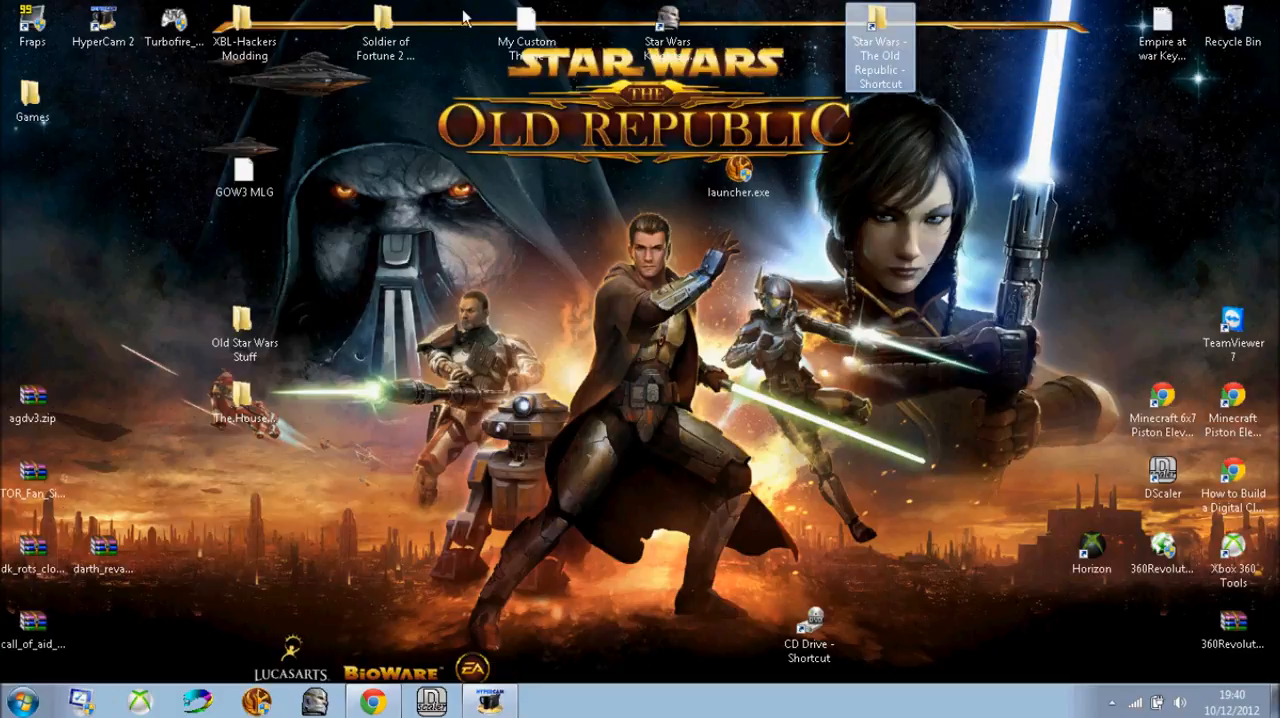
mouse_move(480, 413)
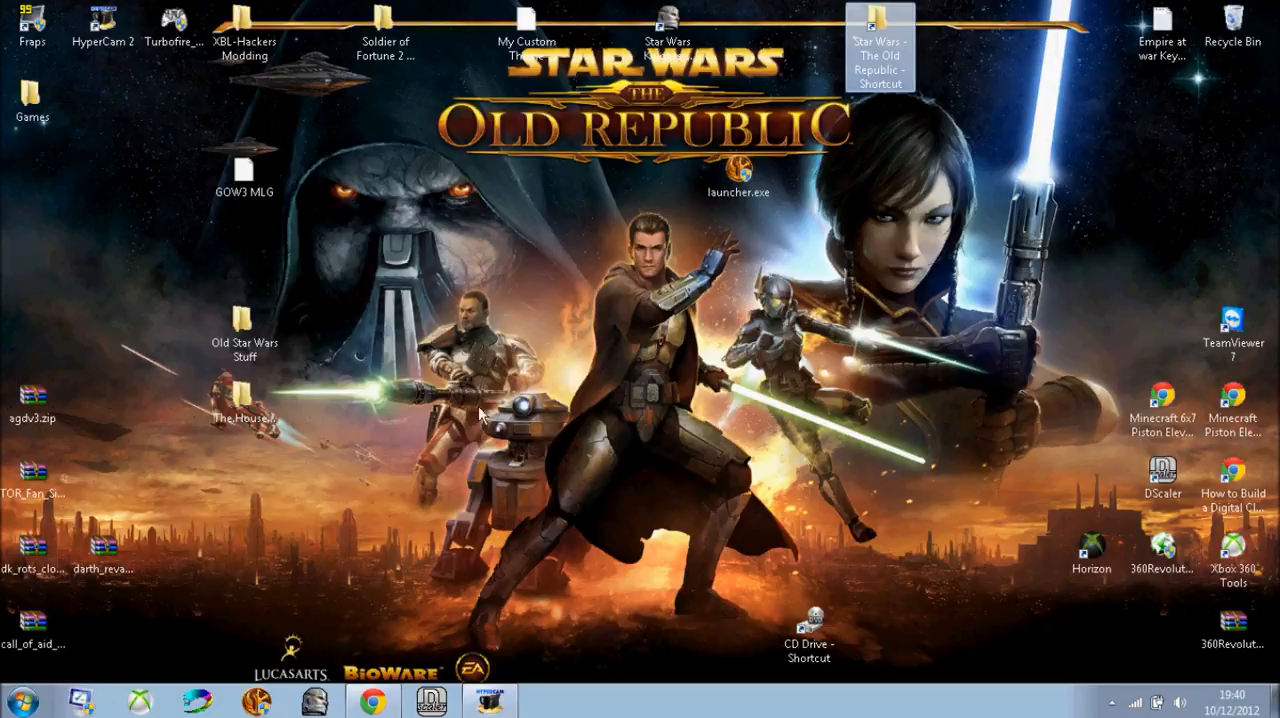
Step: Open the C: drive and enter Program Files (x86)
click(20, 700)
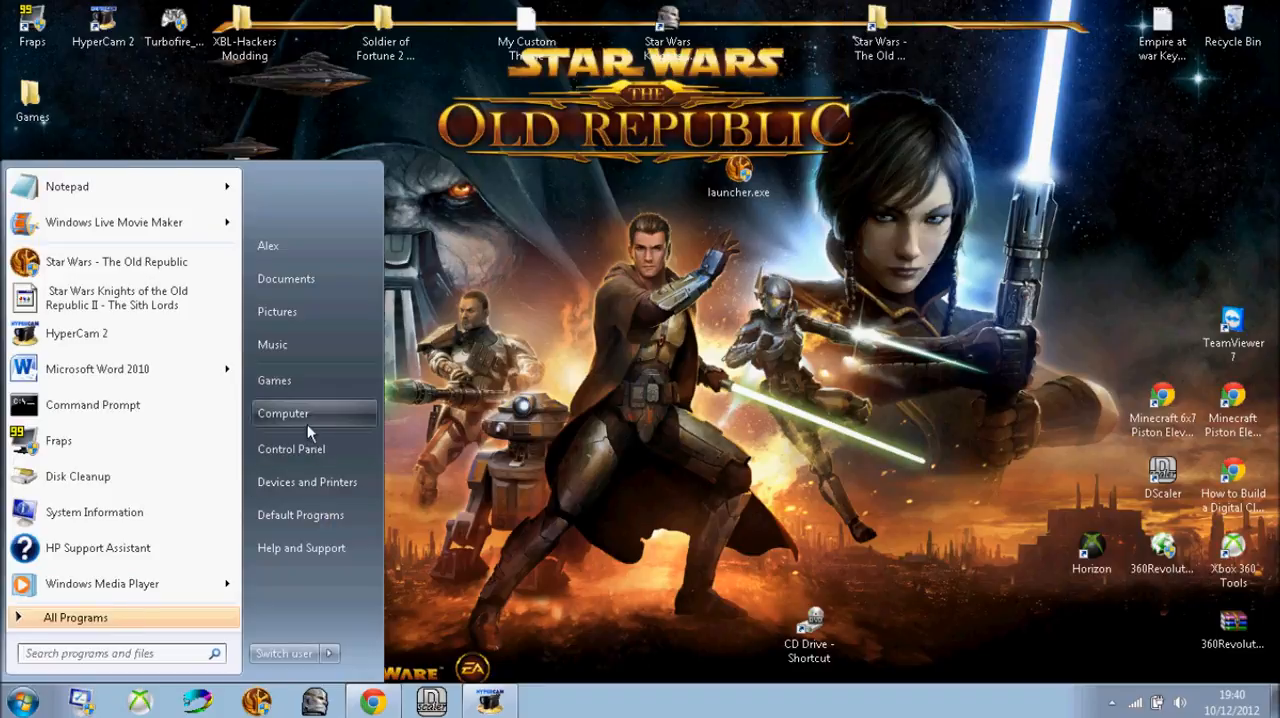
click(283, 413)
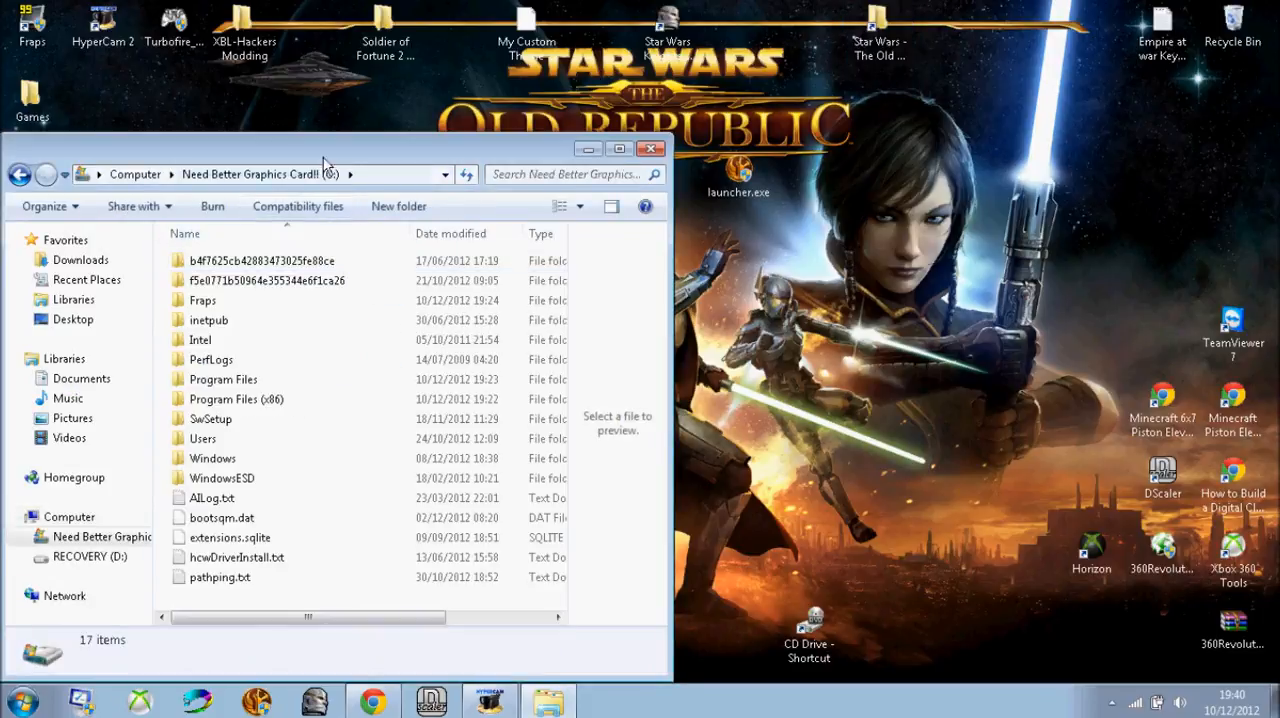
click(236, 399)
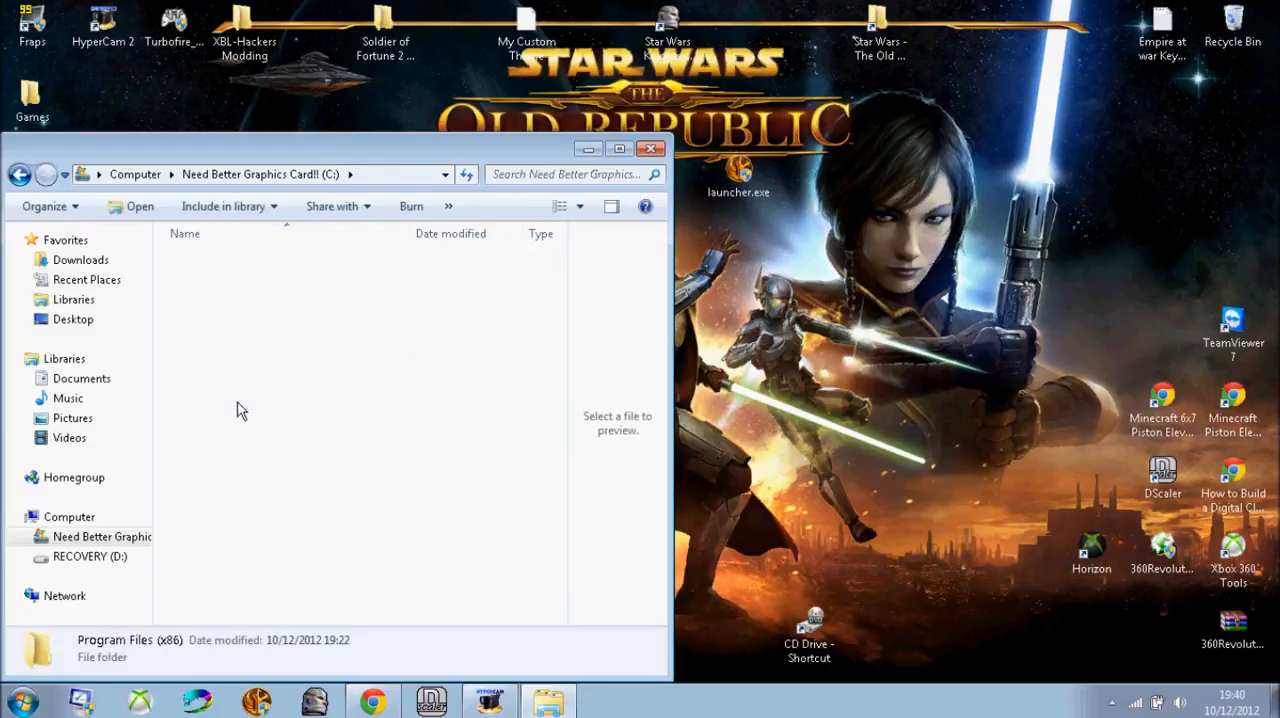
double_click(123, 640)
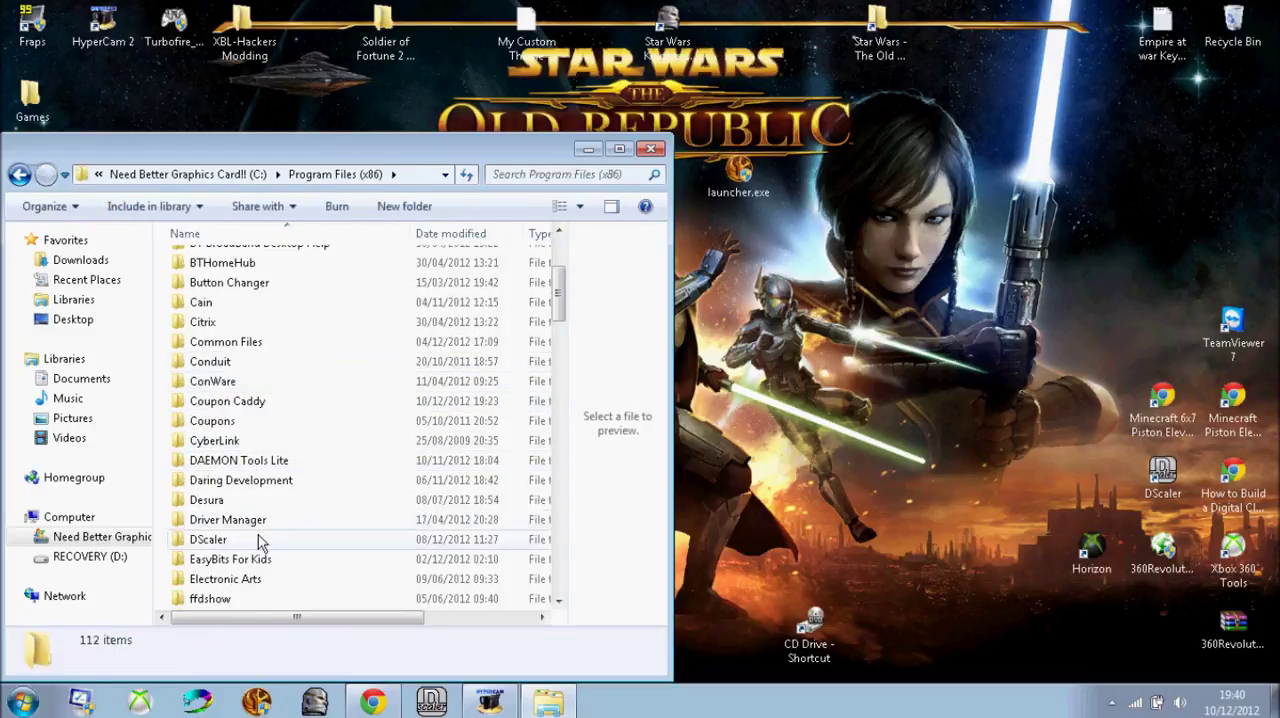
Step: Go through Electronic Arts and BioWare into the Star Wars - The Old Republic folder
click(230, 559)
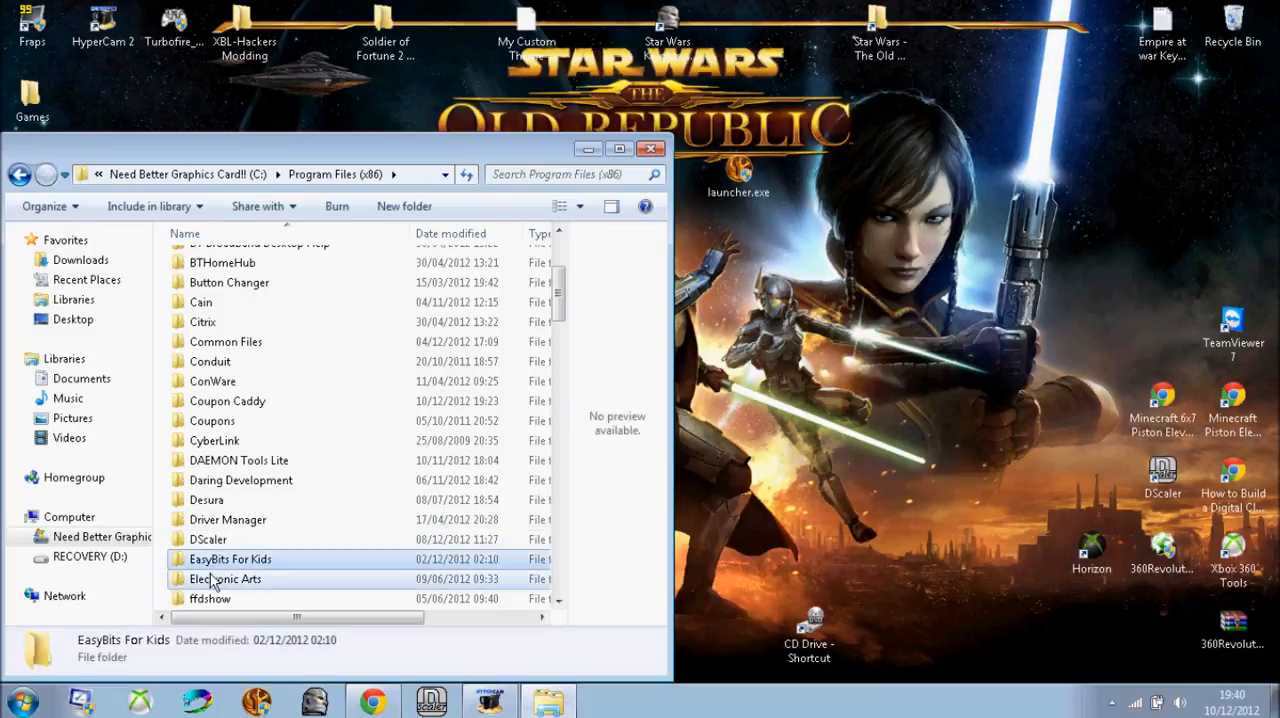
click(224, 579)
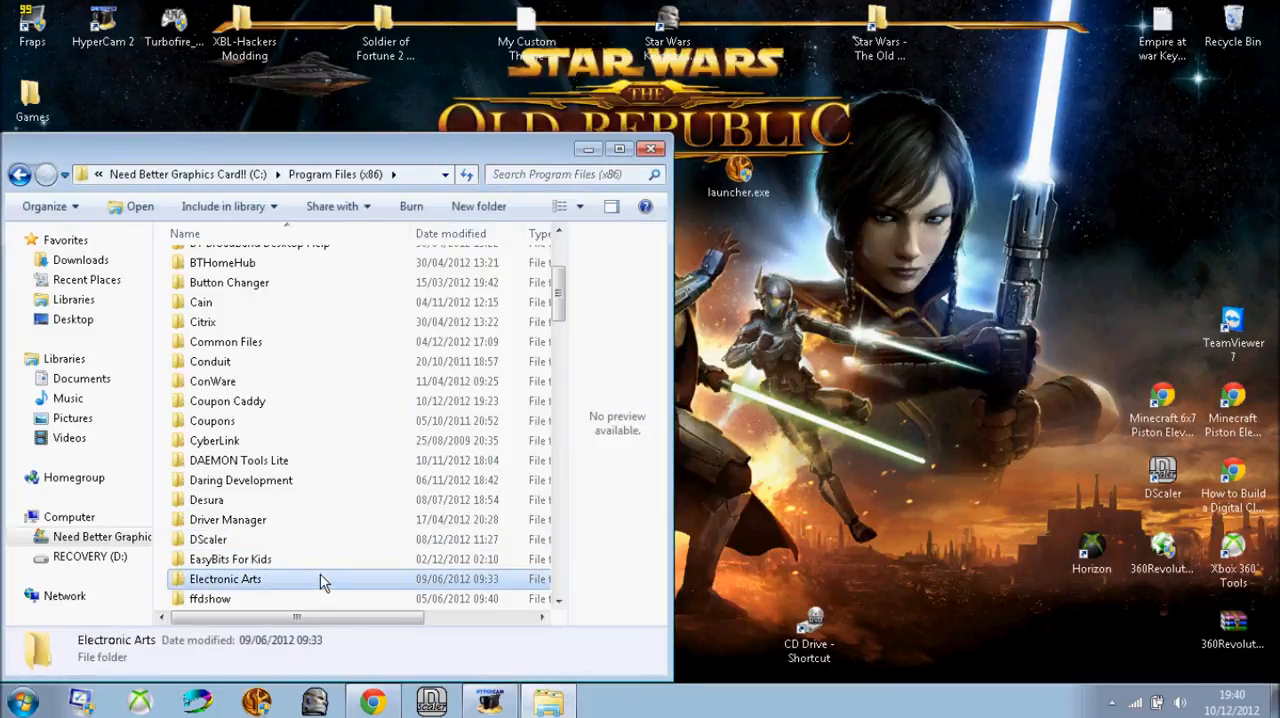
double_click(224, 579)
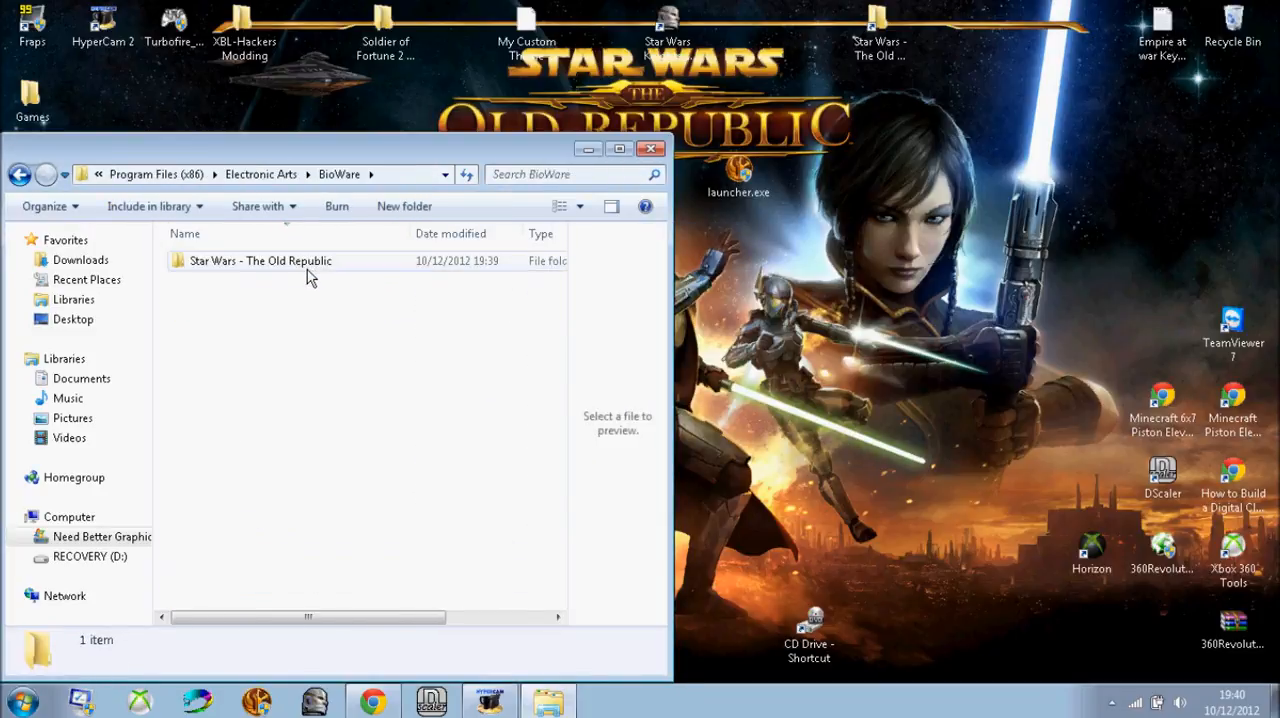
double_click(260, 260)
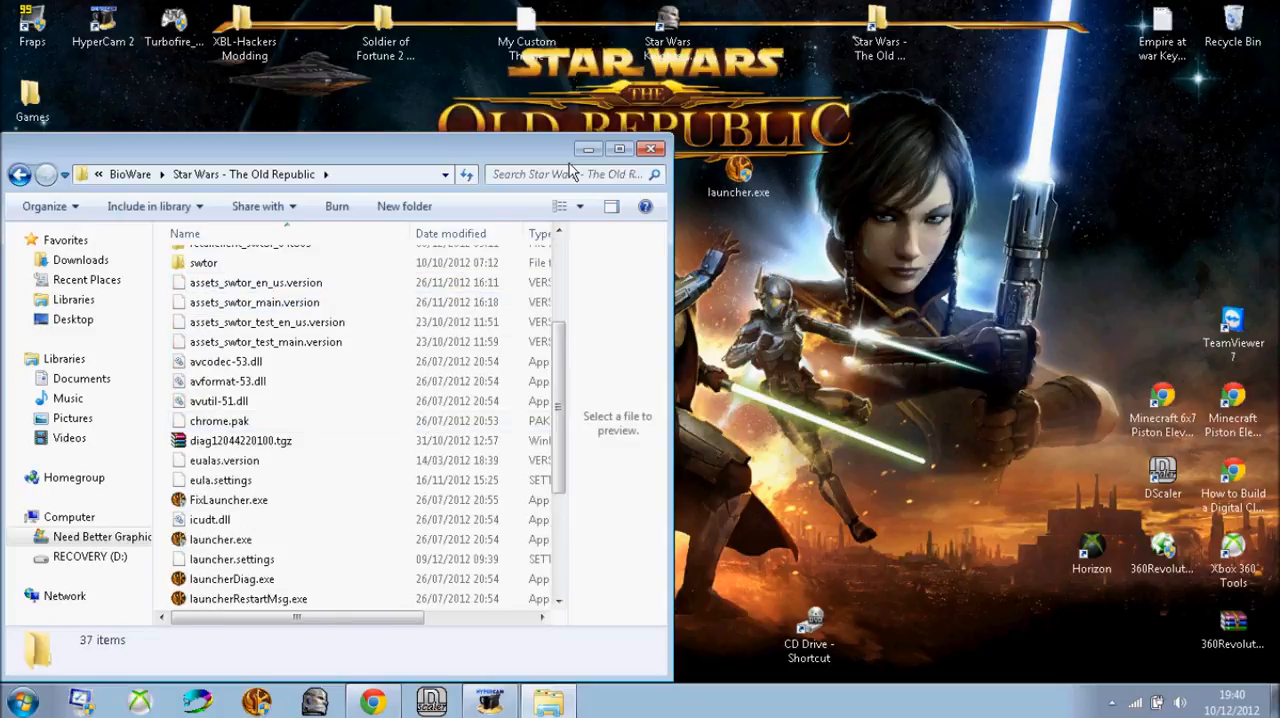
Step: Maximize the window and delete libcef.dll, confirming the move to the Recycle Bin
click(618, 148)
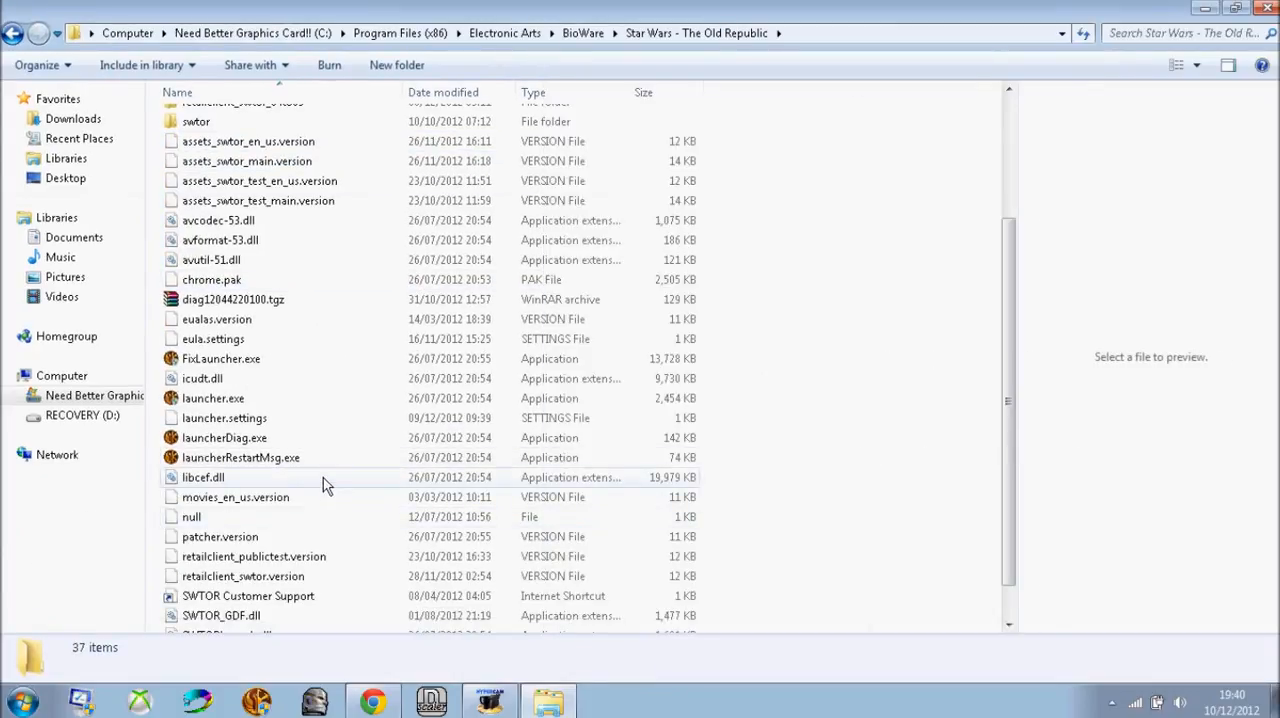
click(203, 477)
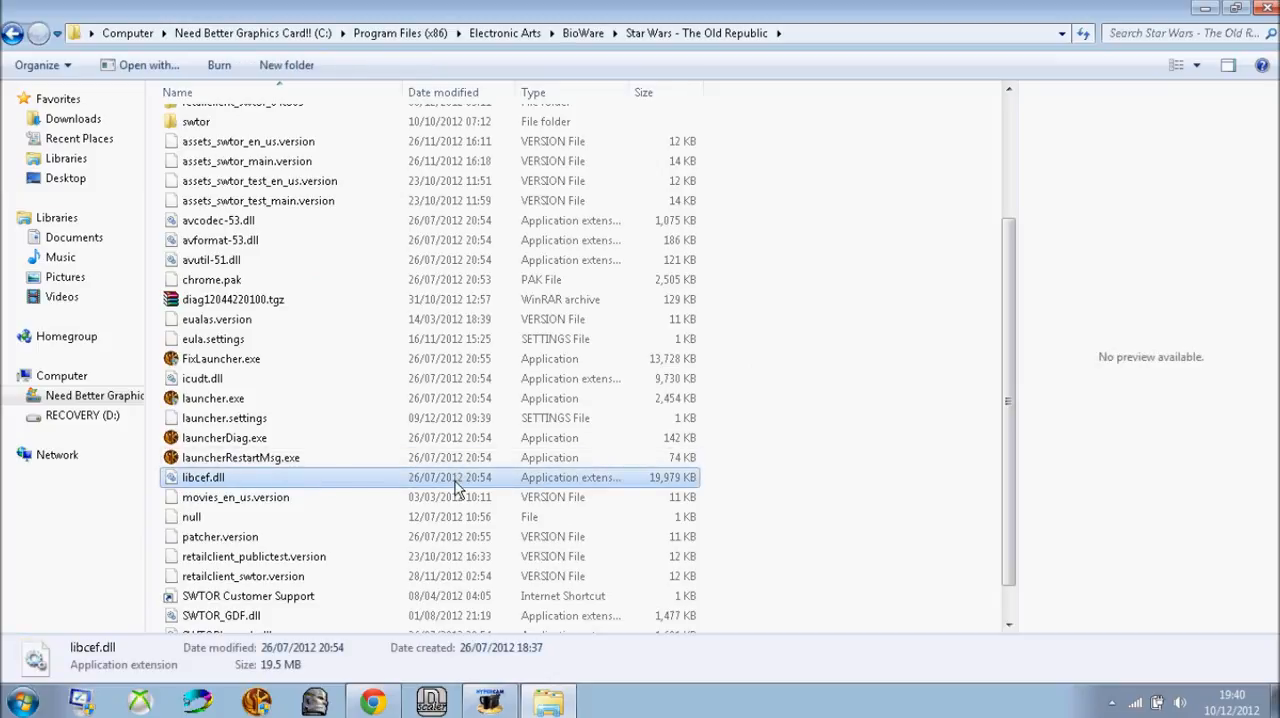
right_click(203, 477)
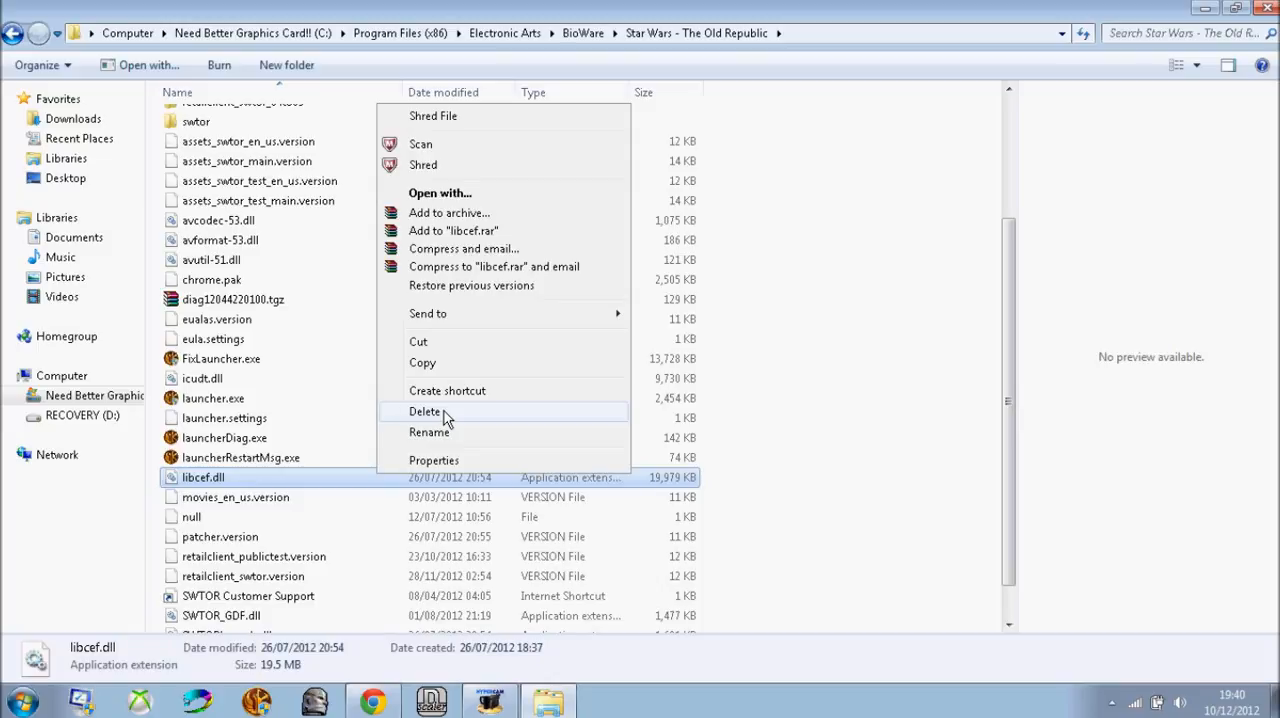
click(426, 411)
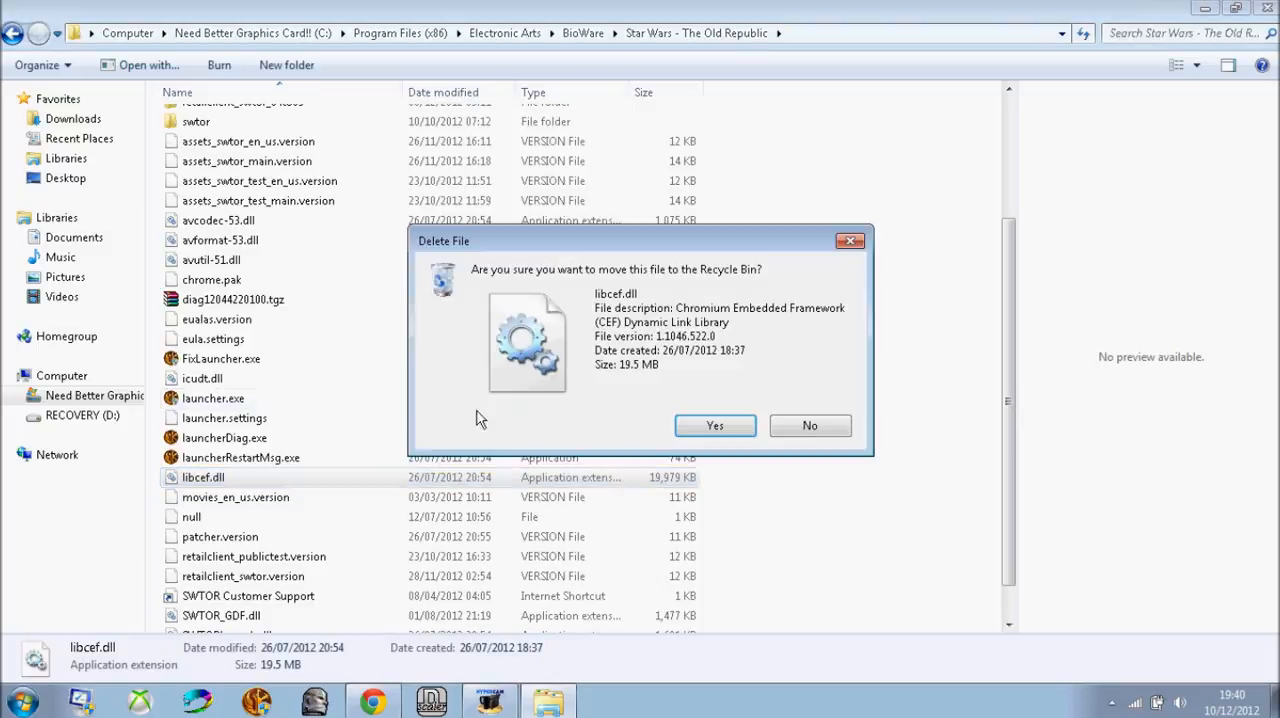
click(715, 425)
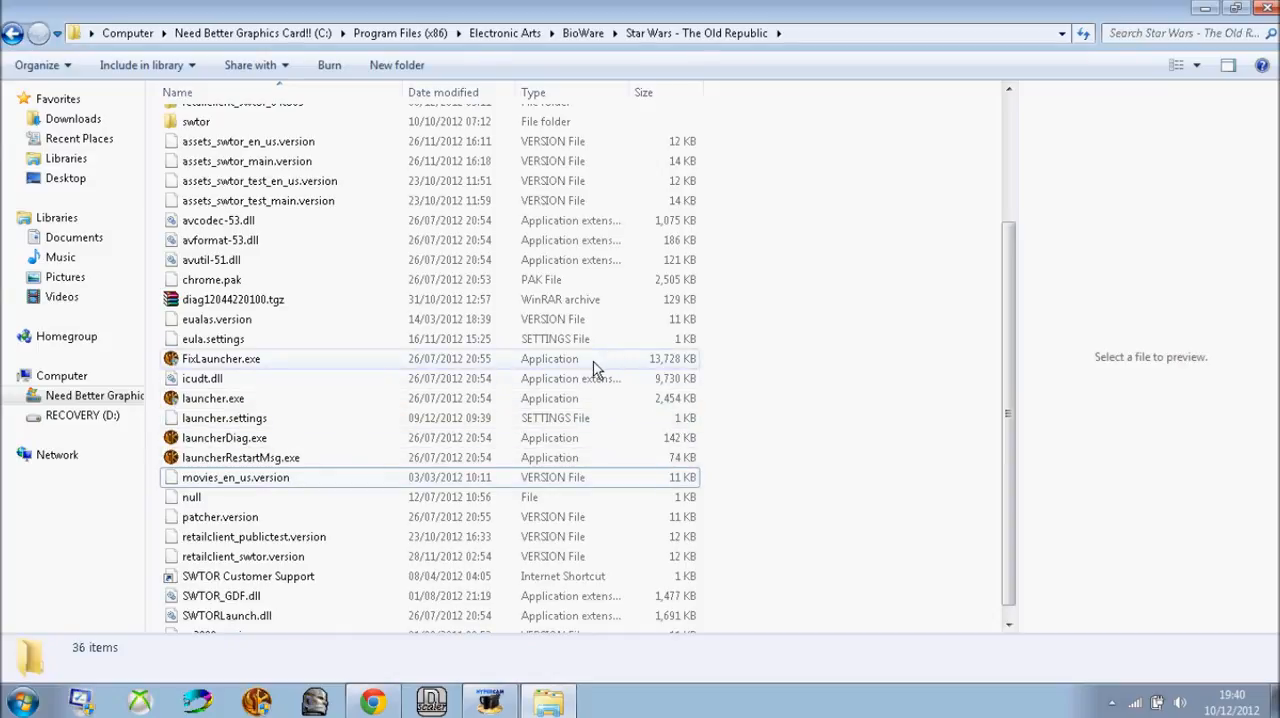
Step: Run FixLauncher.exe from the game folder
click(221, 358)
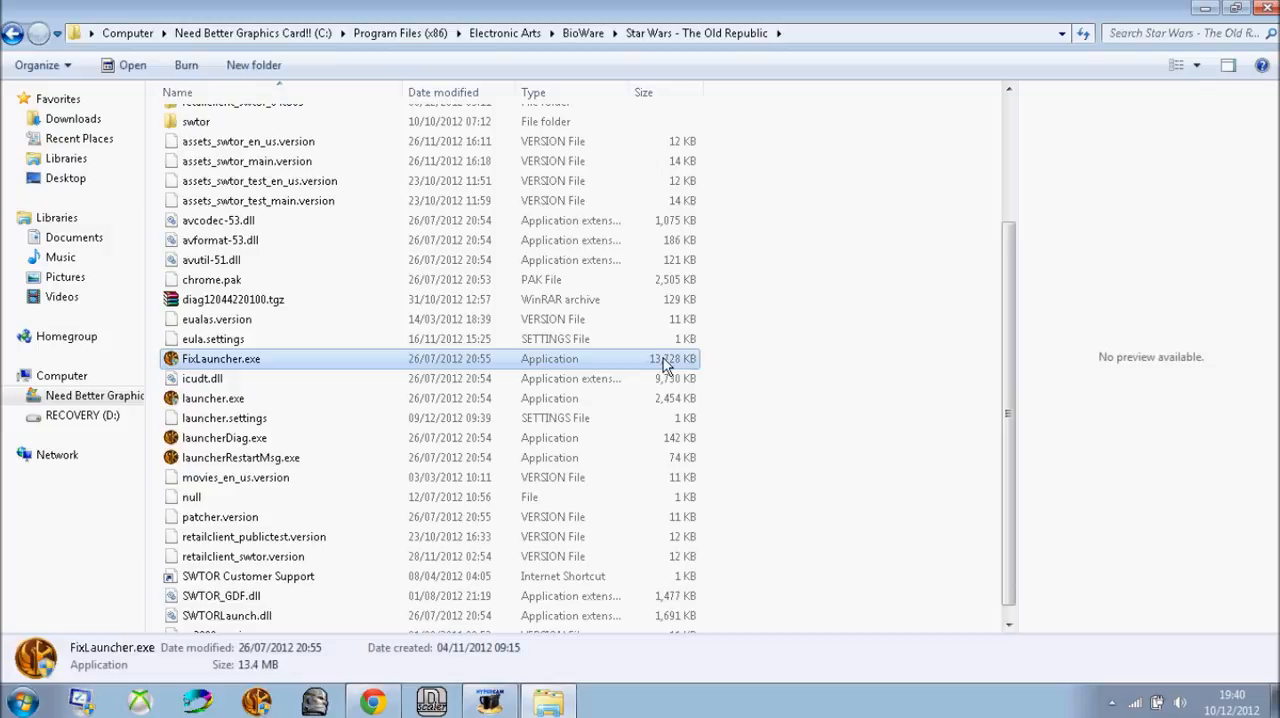
double_click(220, 358)
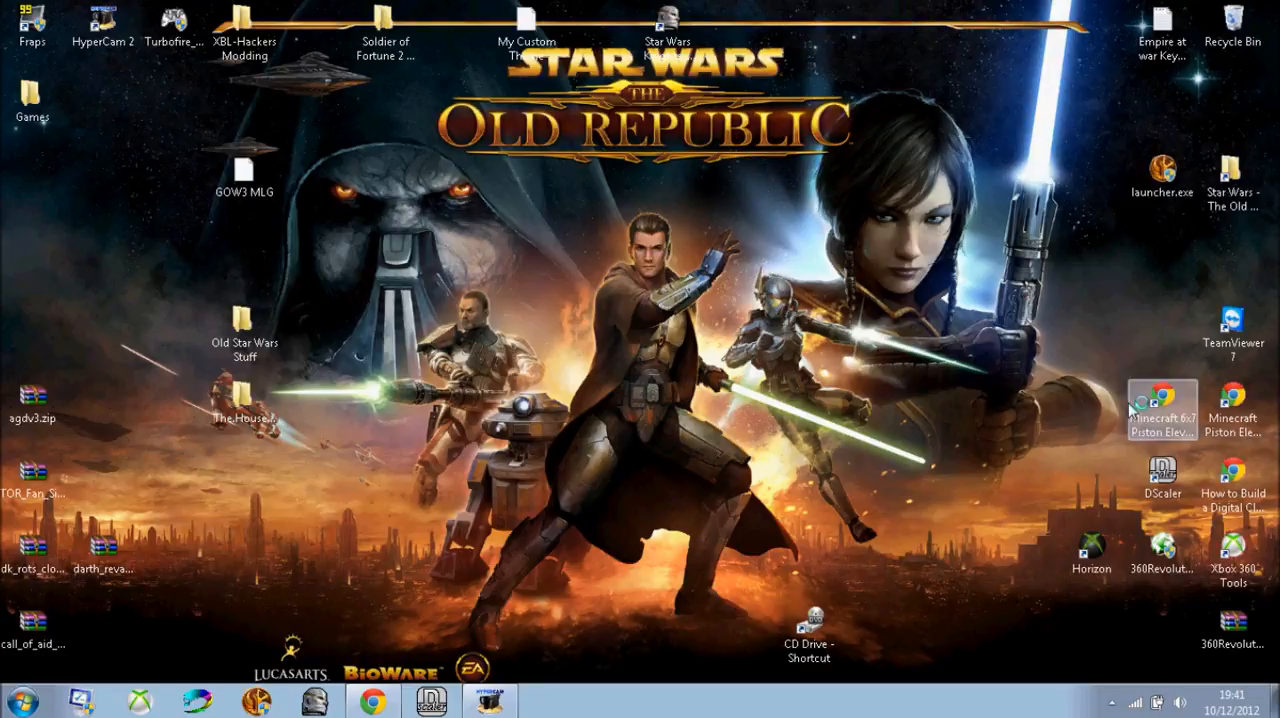
mouse_move(631, 604)
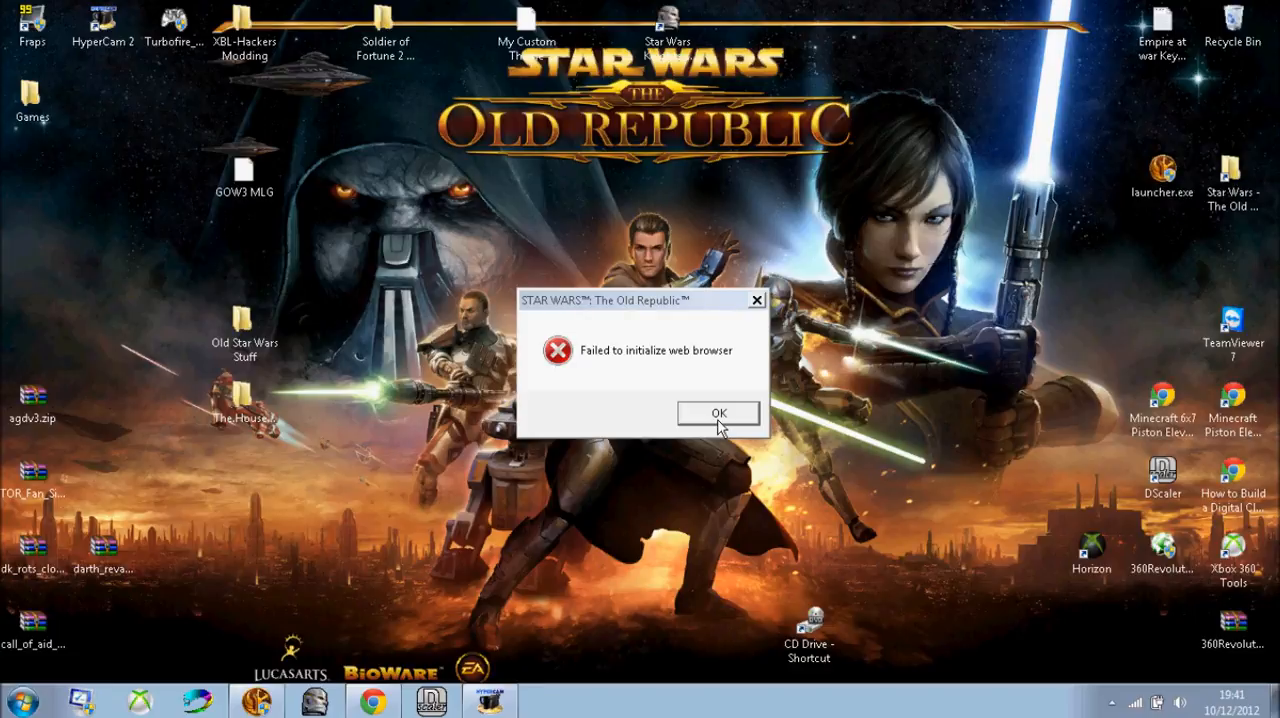
Step: Dismiss the repeated web browser error and select launcher.exe in the game folder
click(718, 413)
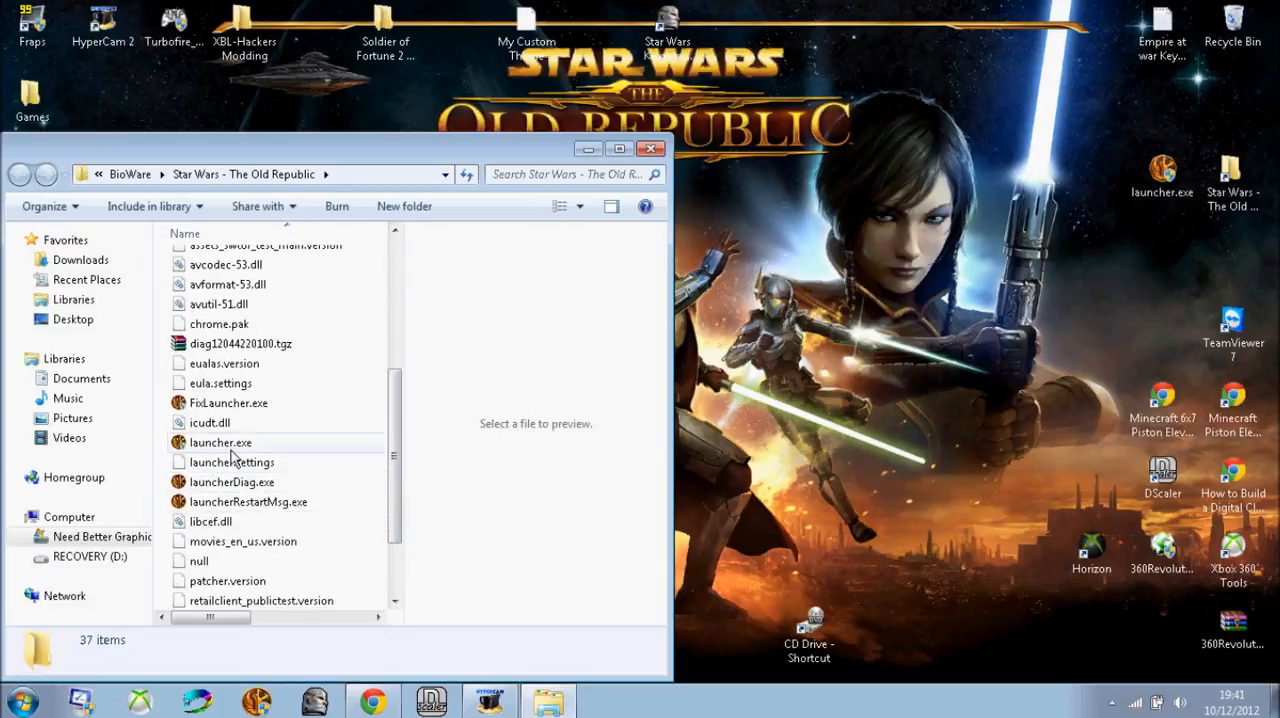
click(220, 442)
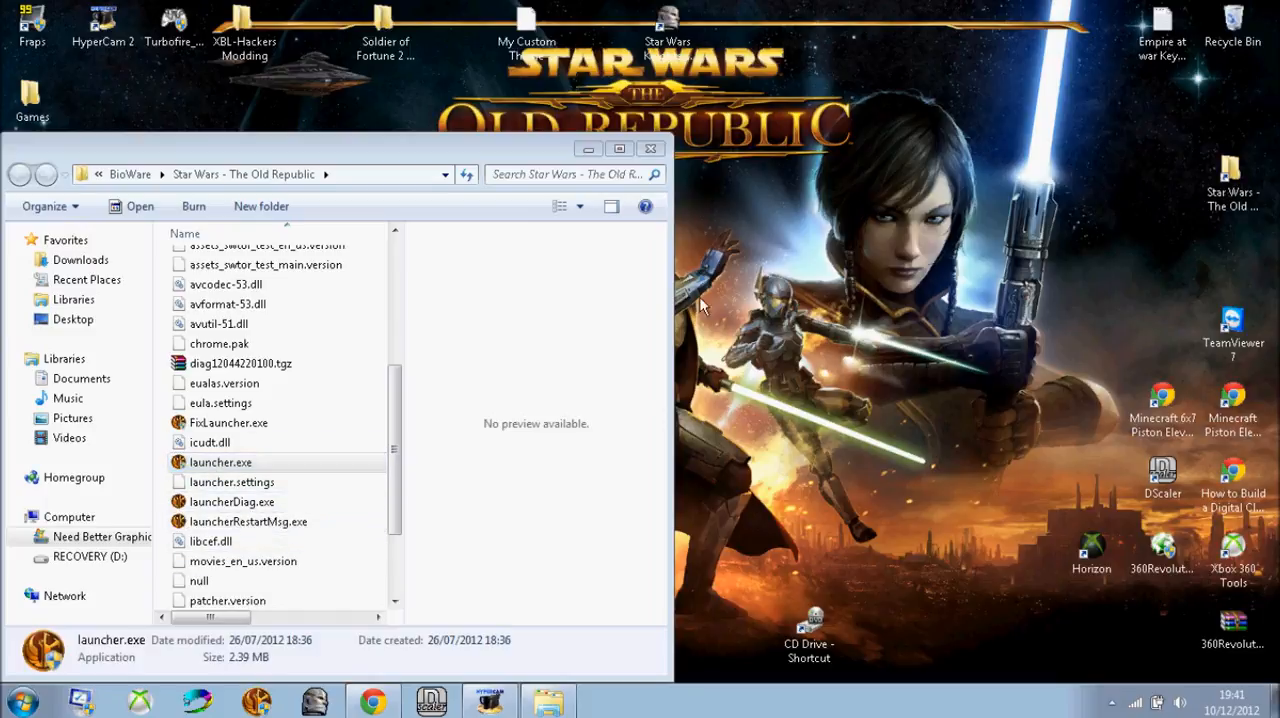
mouse_move(547, 162)
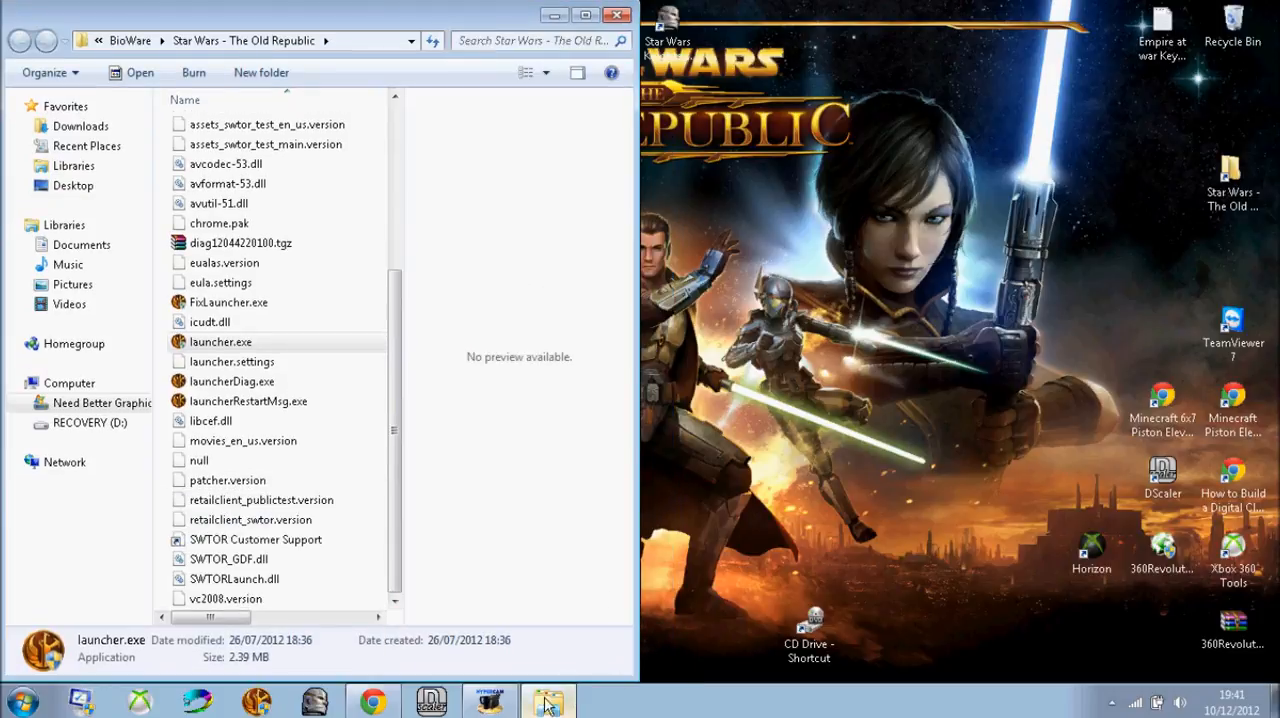
mouse_move(449, 354)
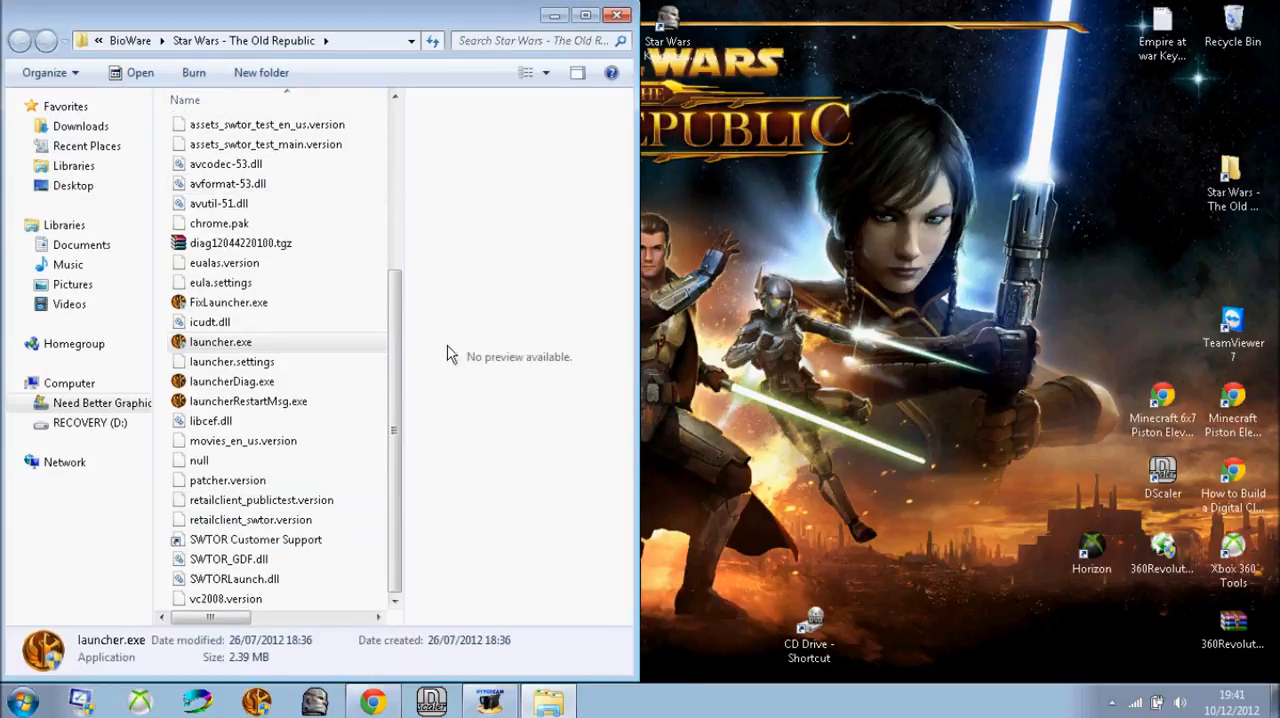
mouse_move(688, 130)
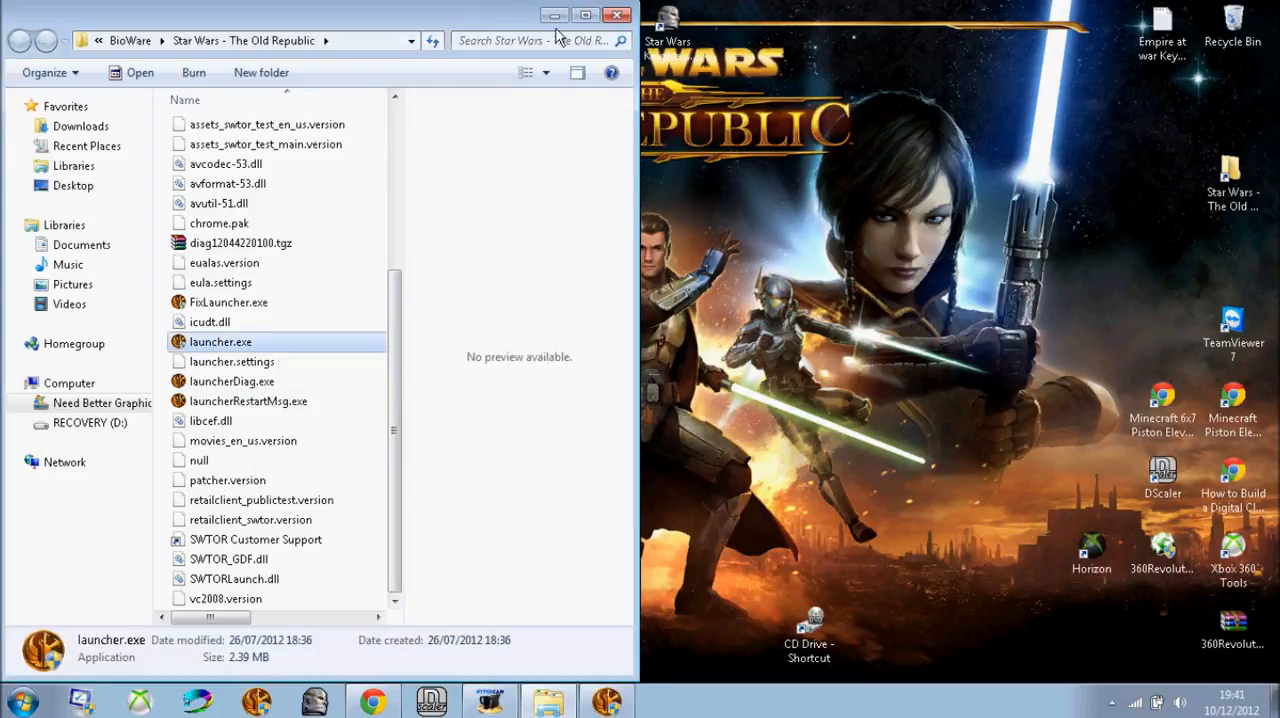
Step: Run launcher.exe and wait through the launcher update message on the login screen
double_click(220, 341)
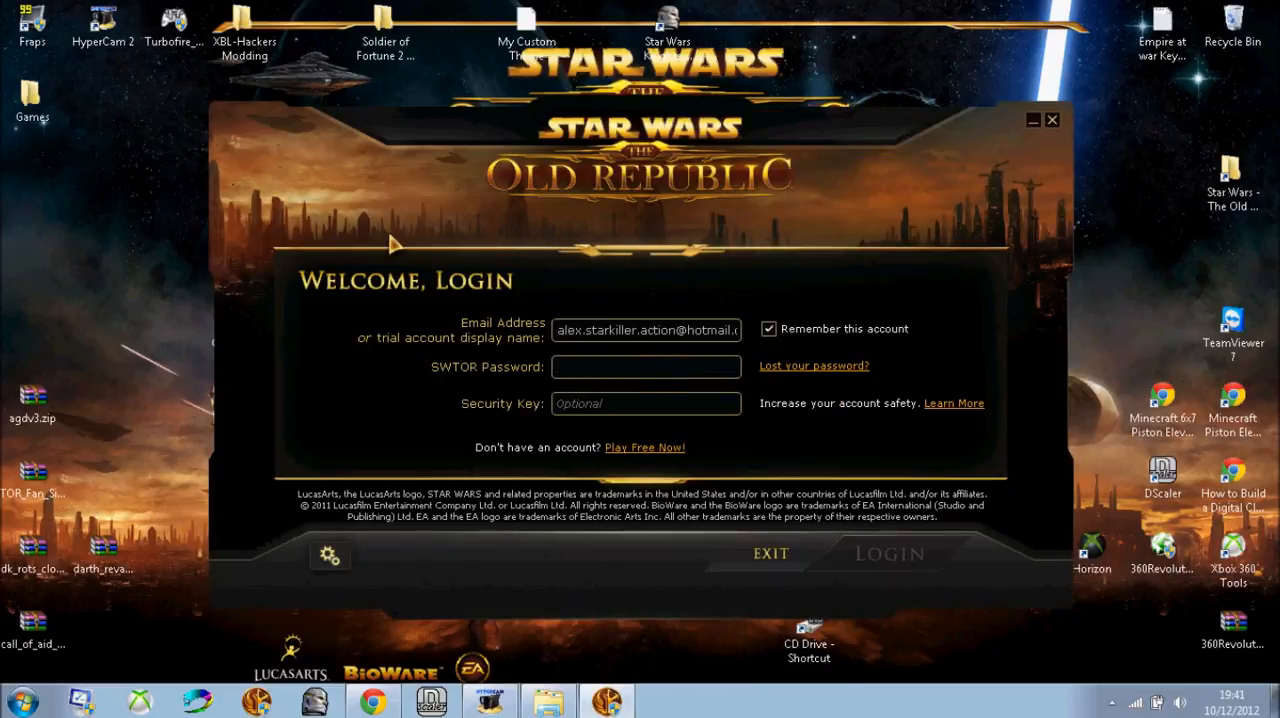
mouse_move(436, 185)
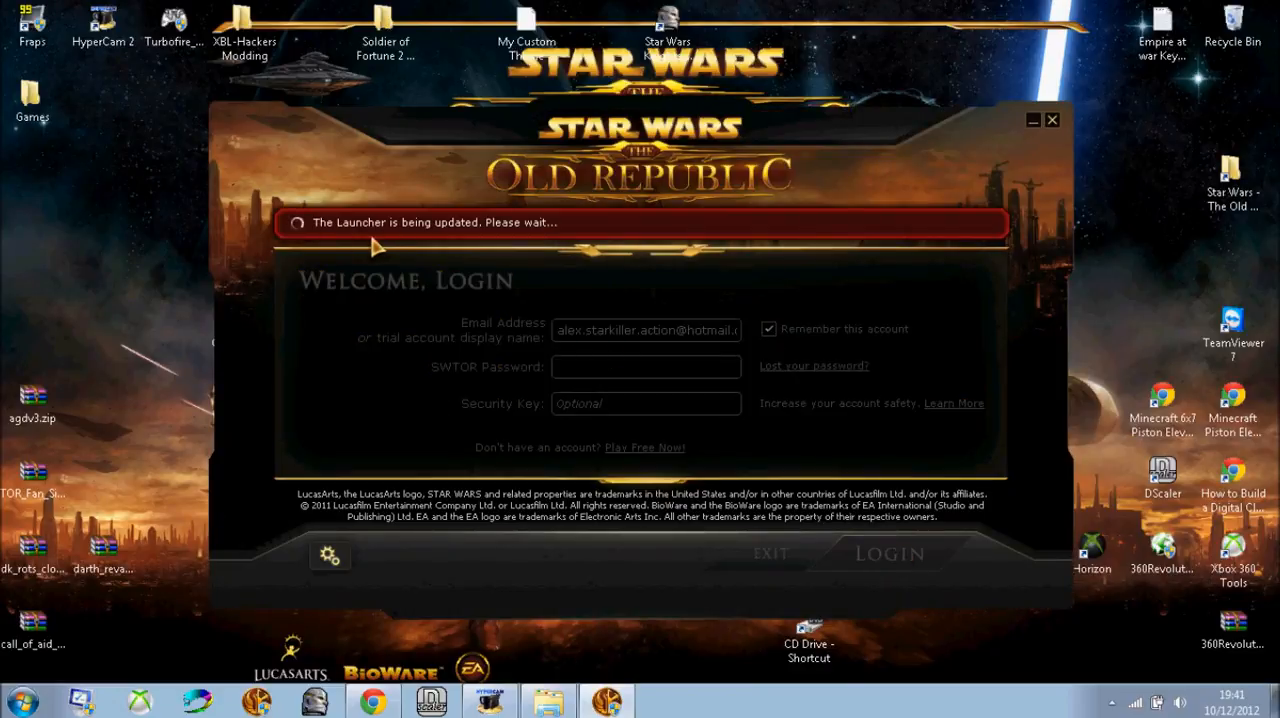
mouse_move(532, 232)
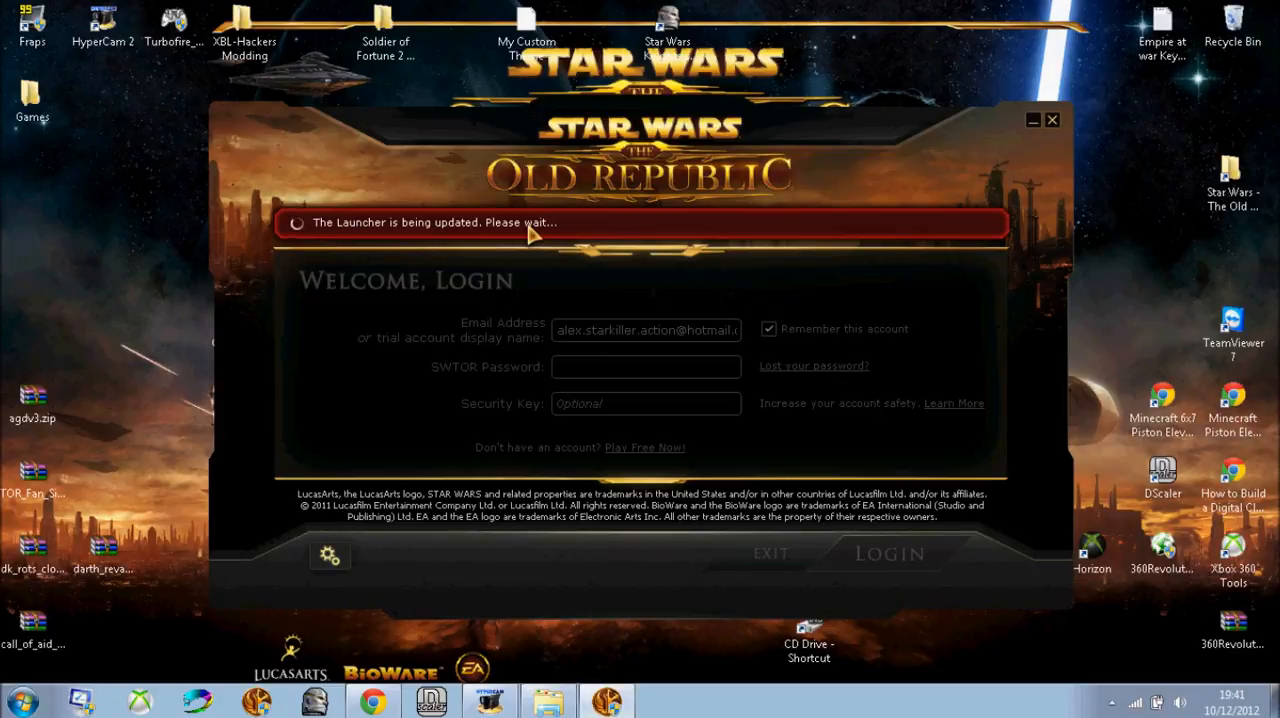
mouse_move(285, 655)
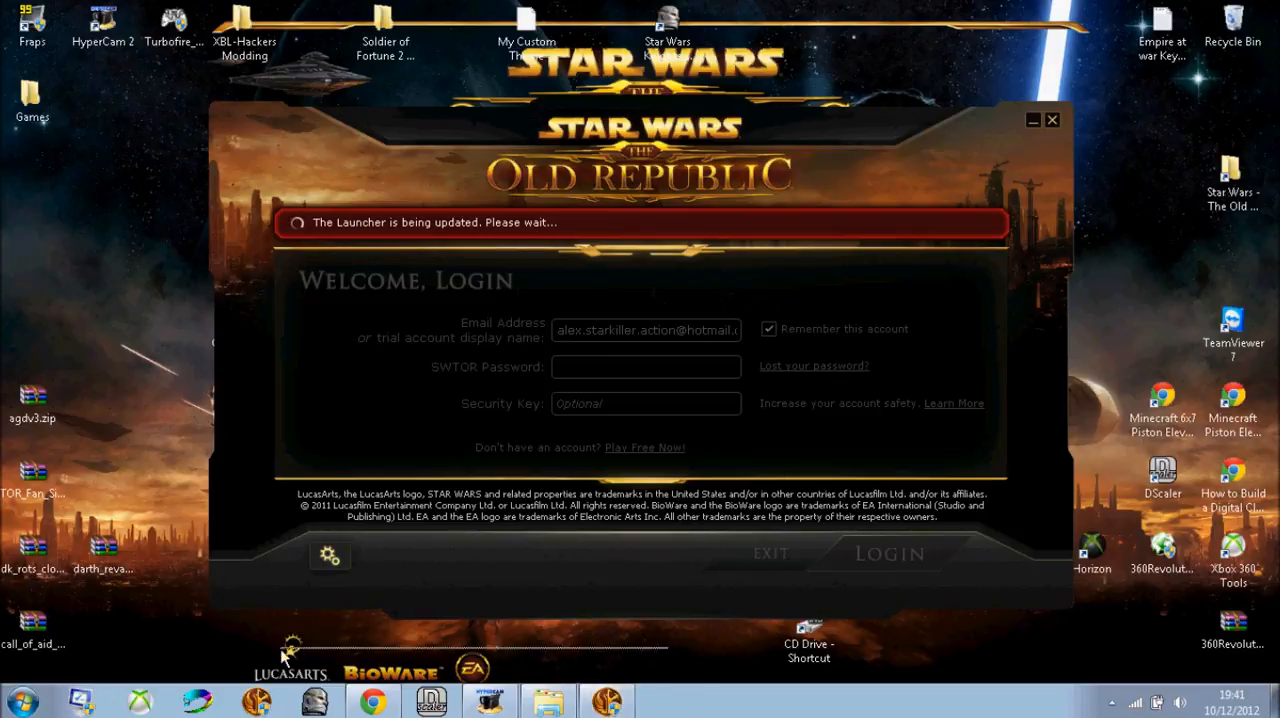
mouse_move(143, 507)
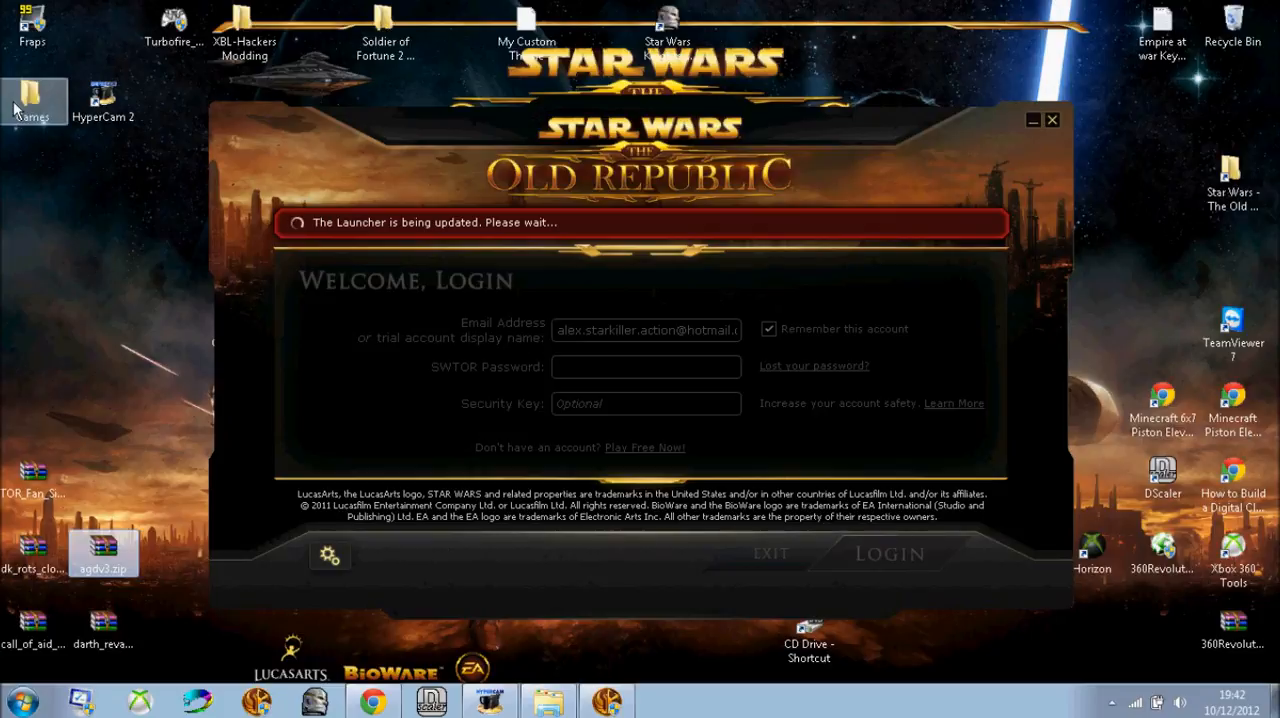
click(1057, 120)
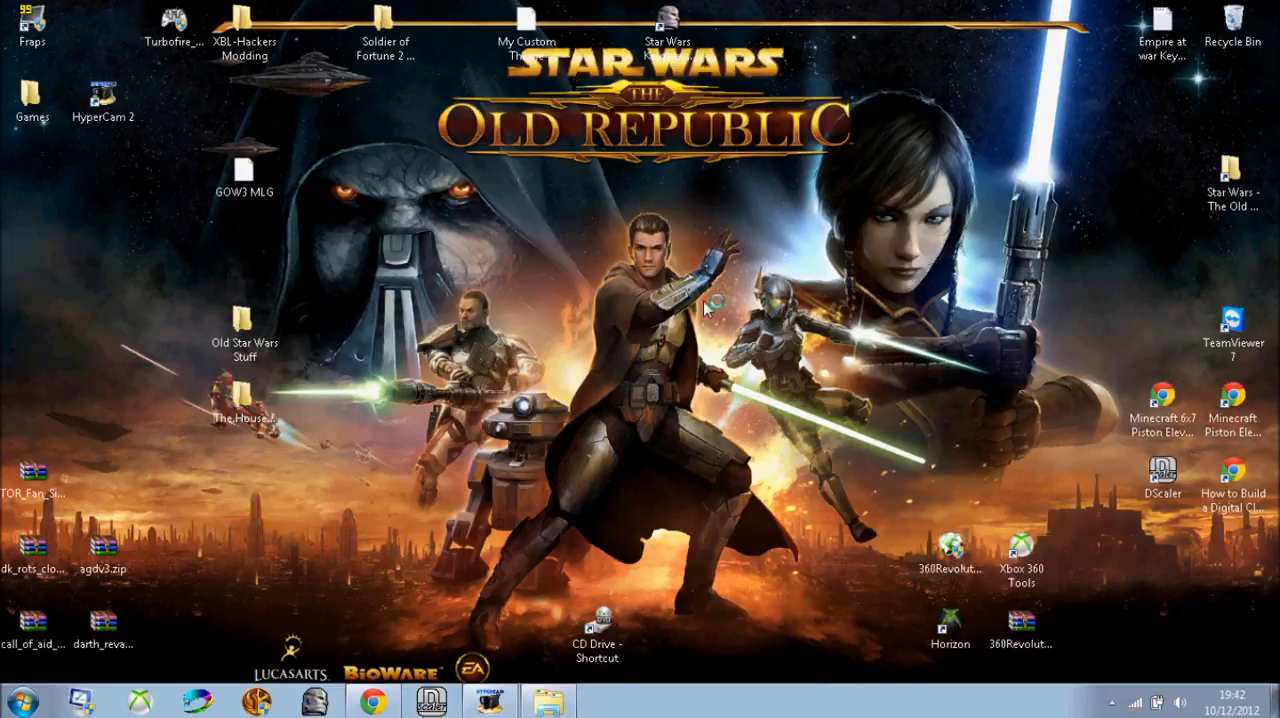
mouse_move(195, 593)
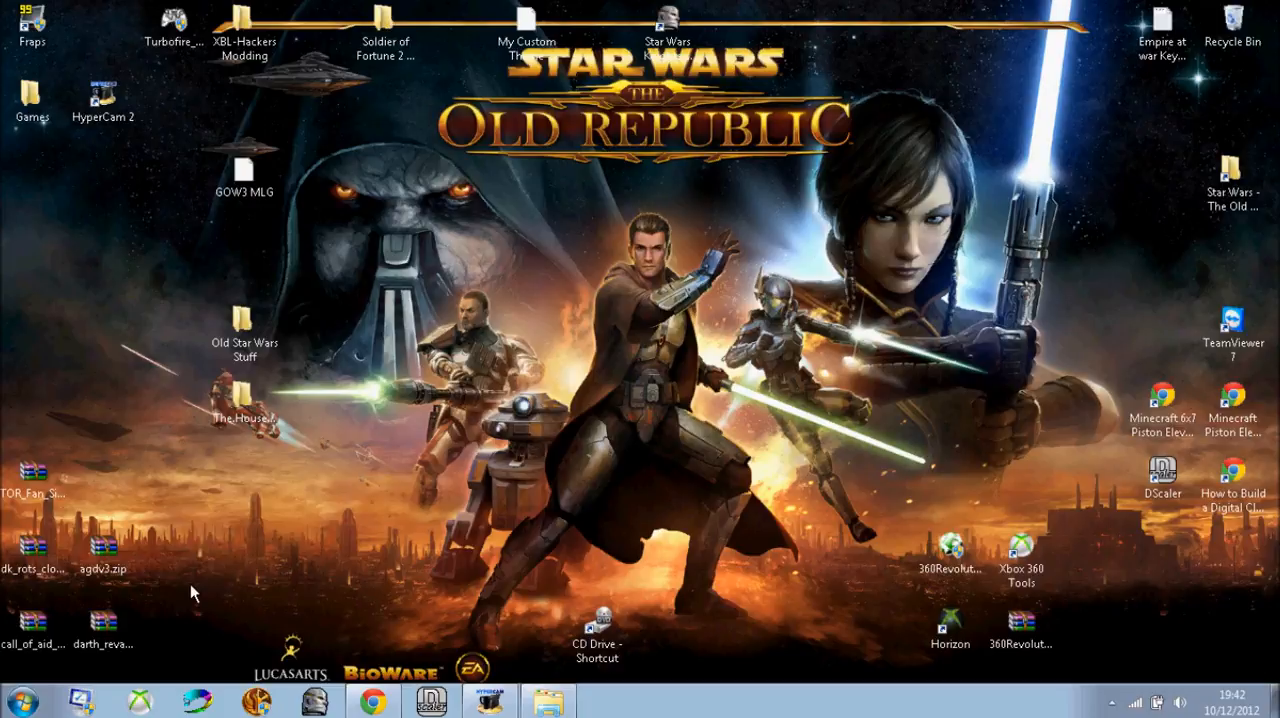
mouse_move(98, 592)
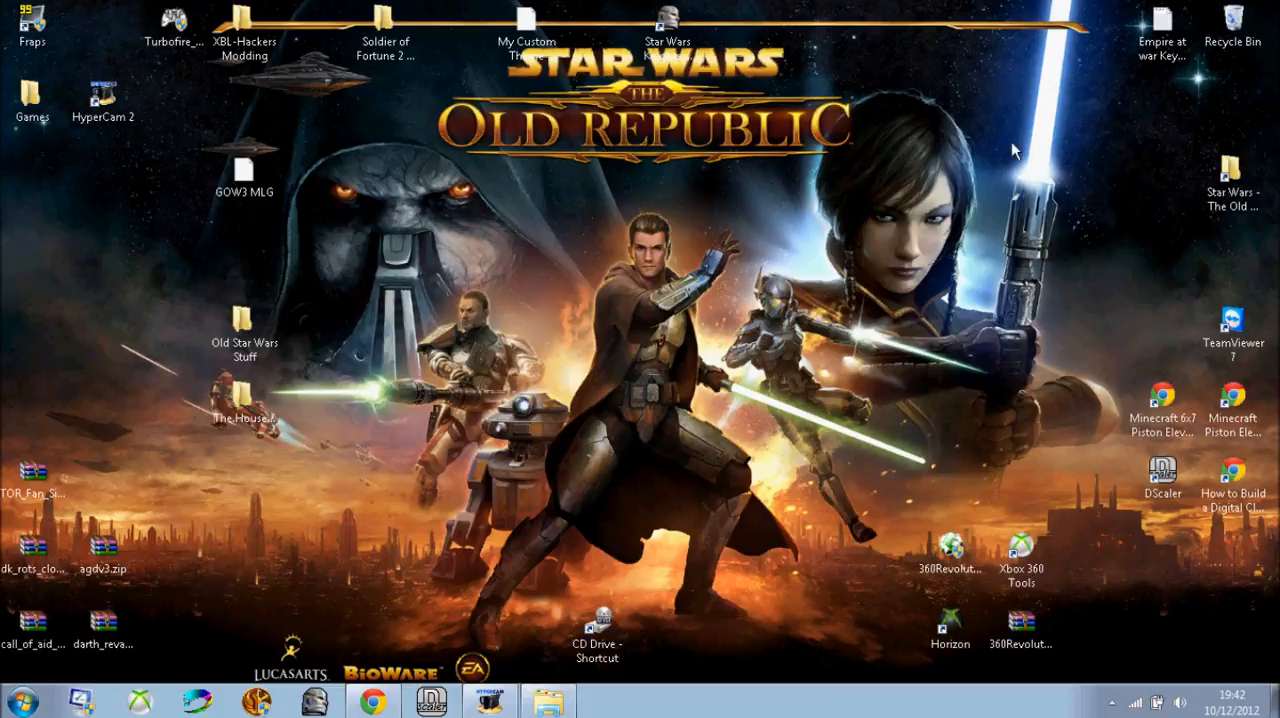
mouse_move(1270, 258)
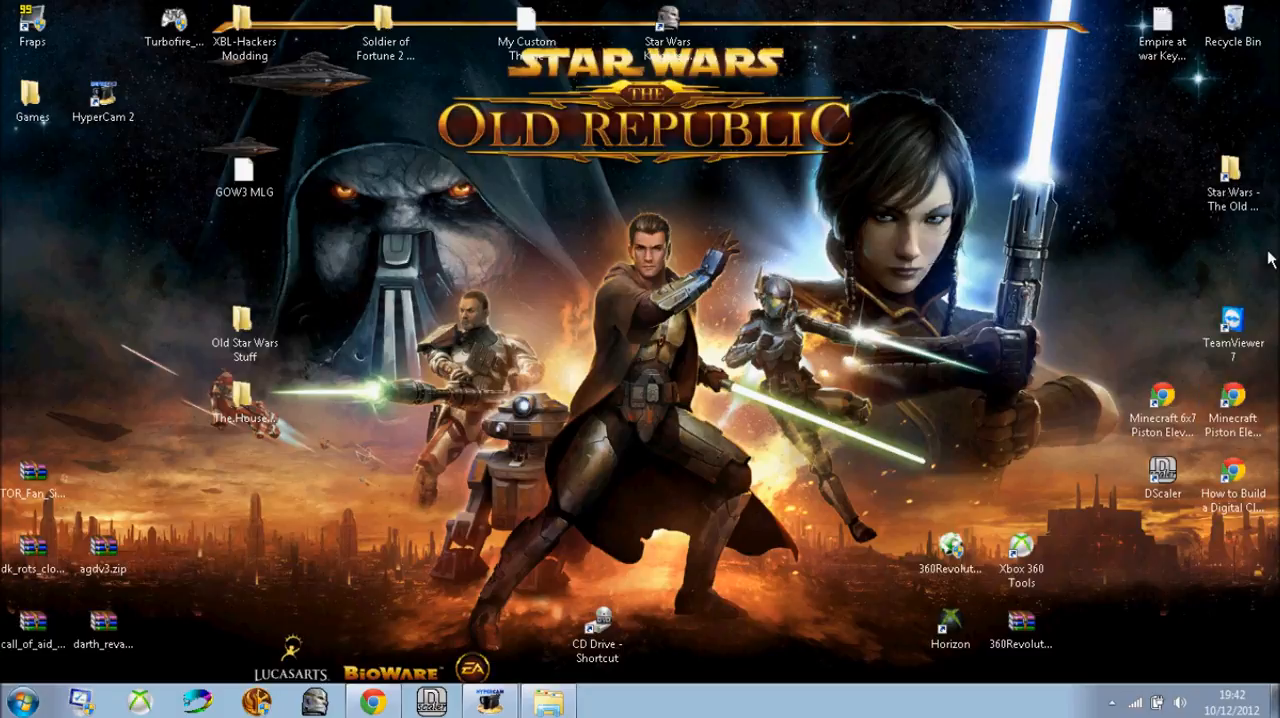
mouse_move(1232, 18)
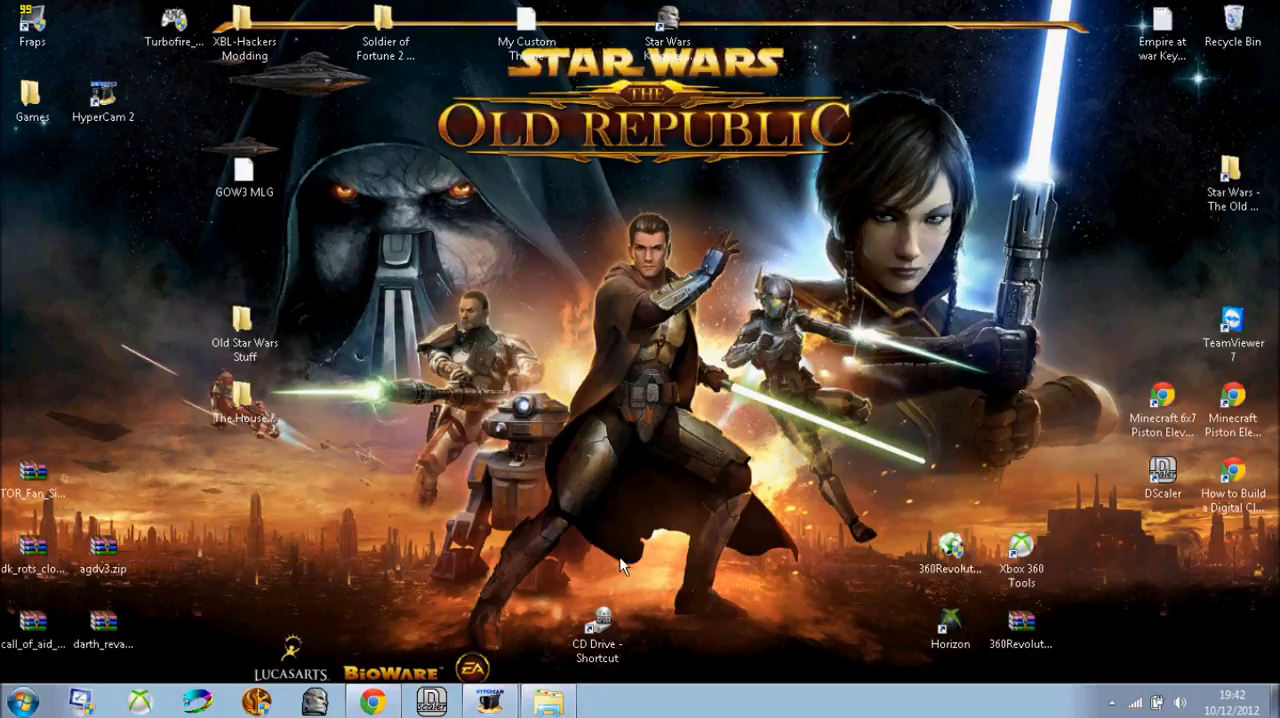
mouse_move(725, 545)
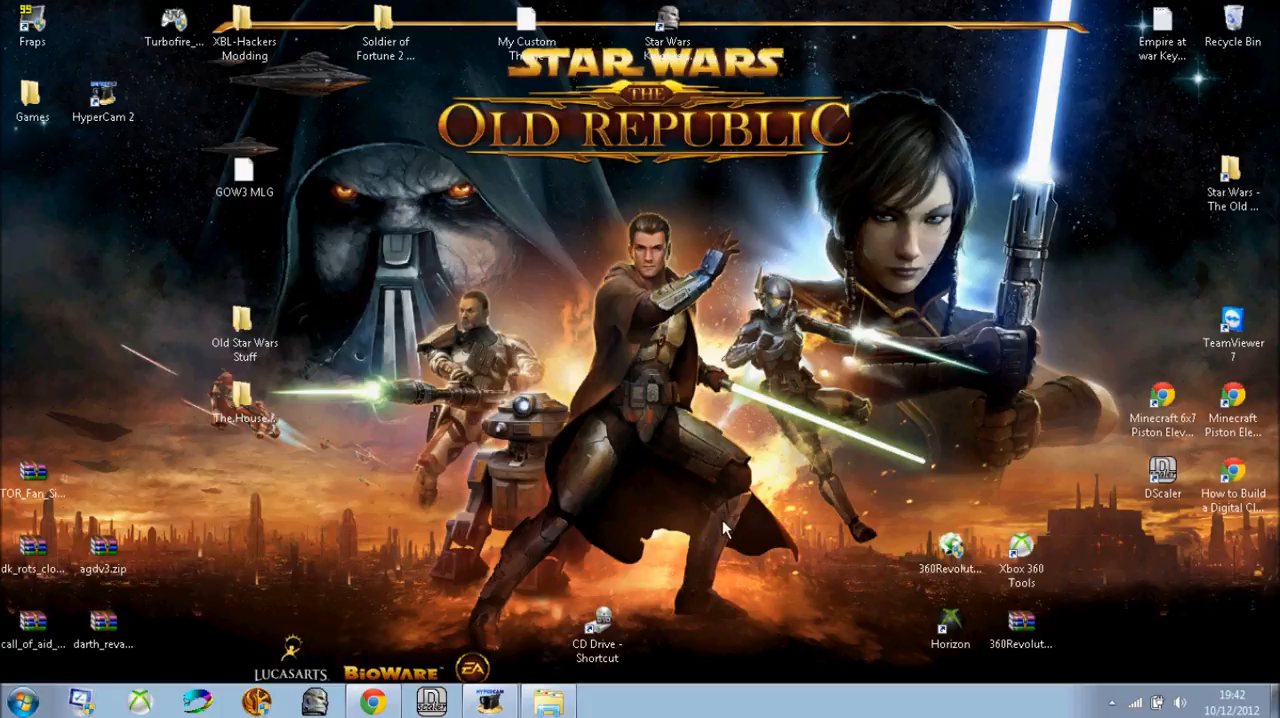
mouse_move(630, 268)
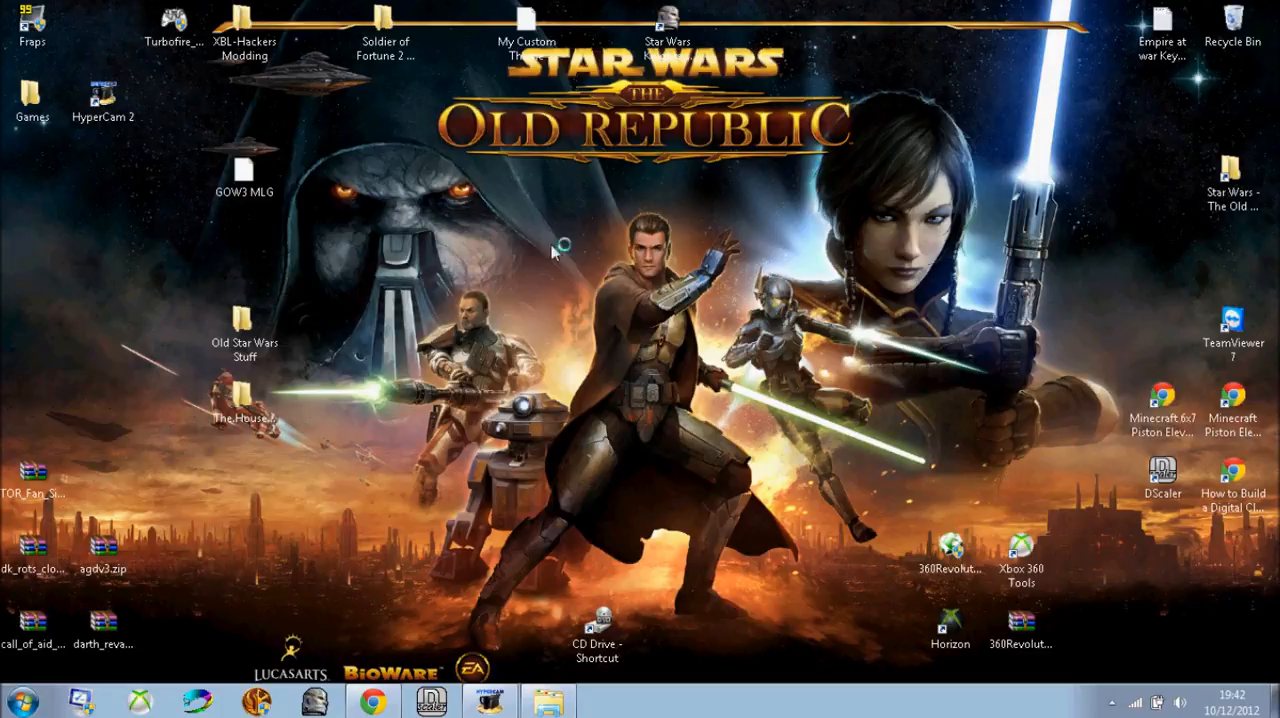
mouse_move(700, 218)
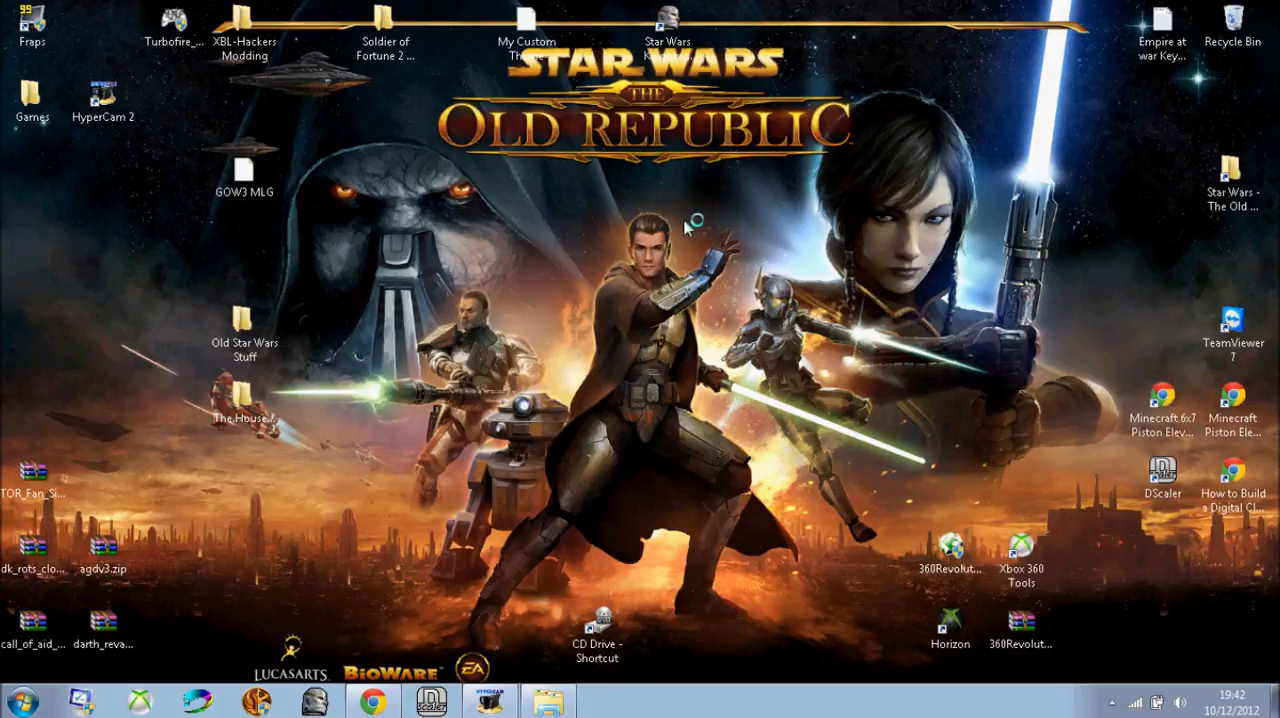
mouse_move(672, 357)
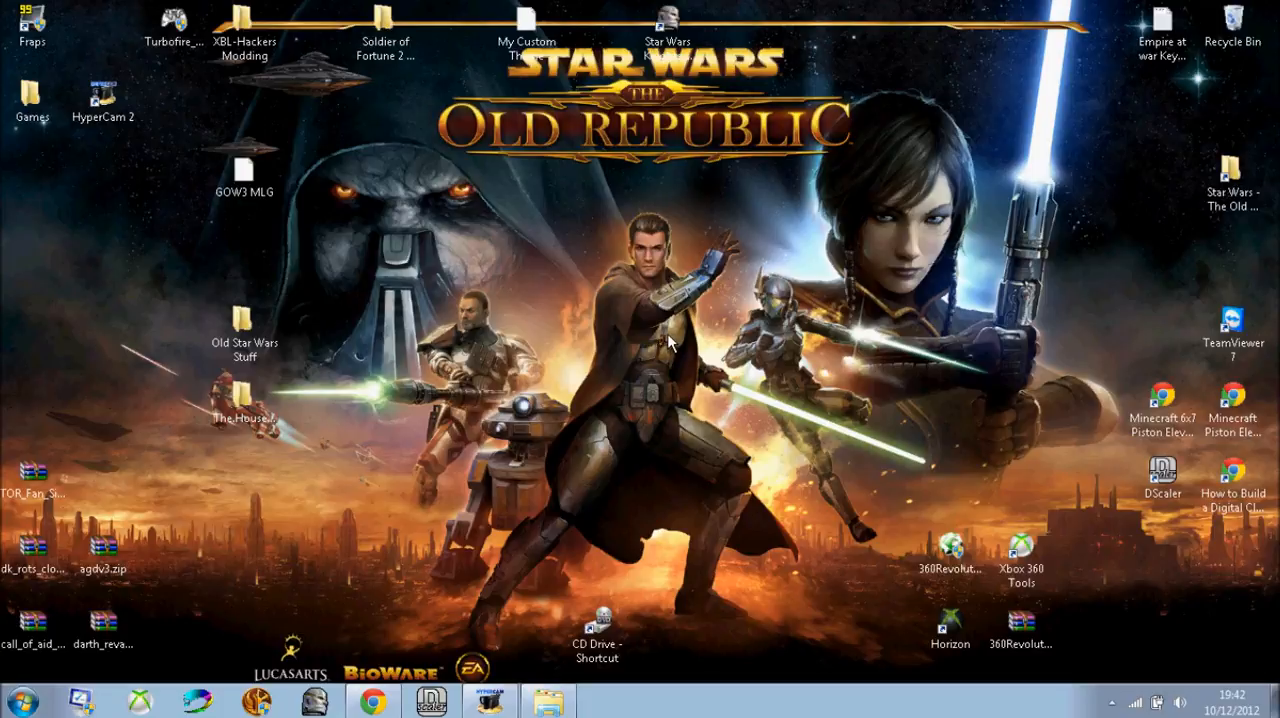
mouse_move(681, 339)
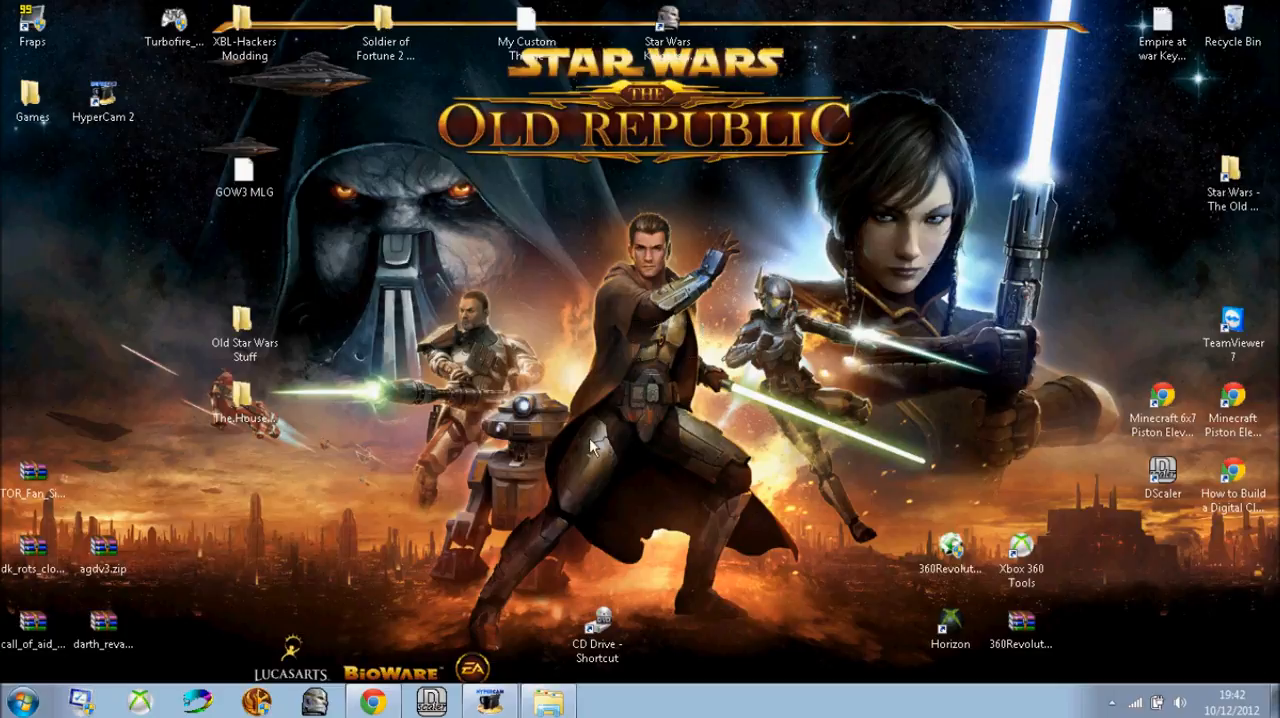
Step: Relaunch the launcher from the Star Wars - The Old Republic desktop shortcut
click(244, 410)
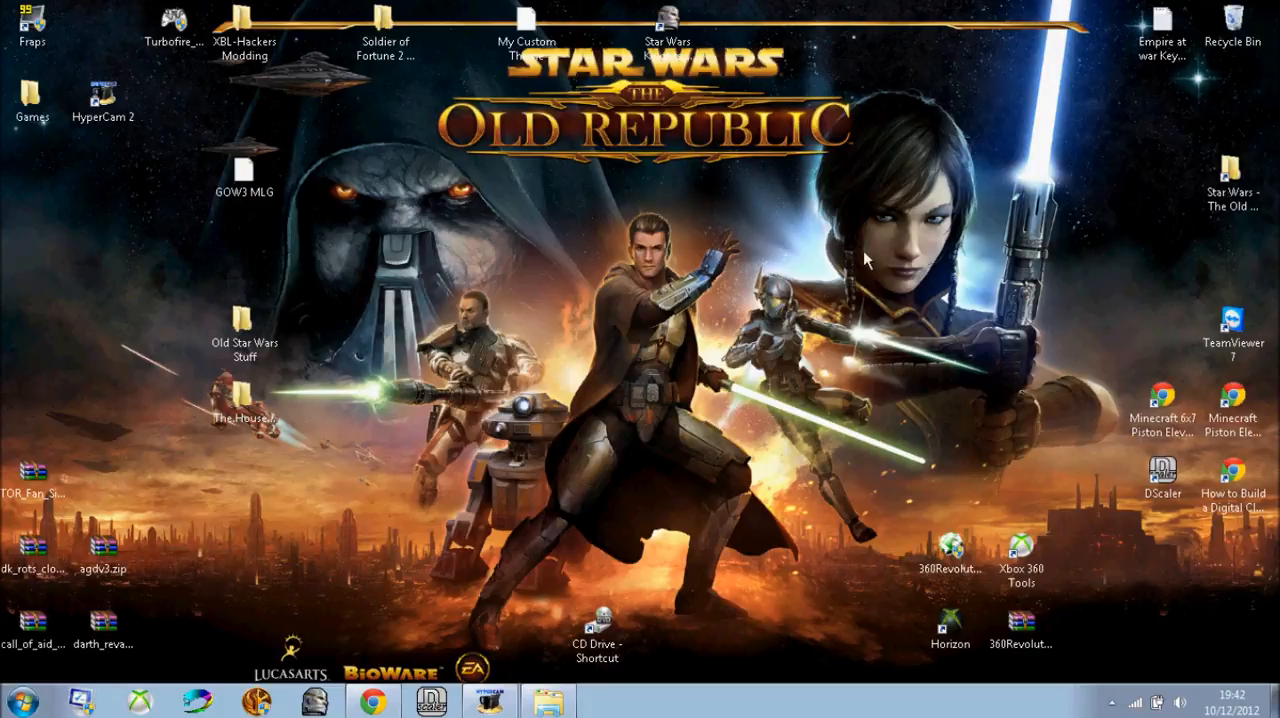
mouse_move(829, 46)
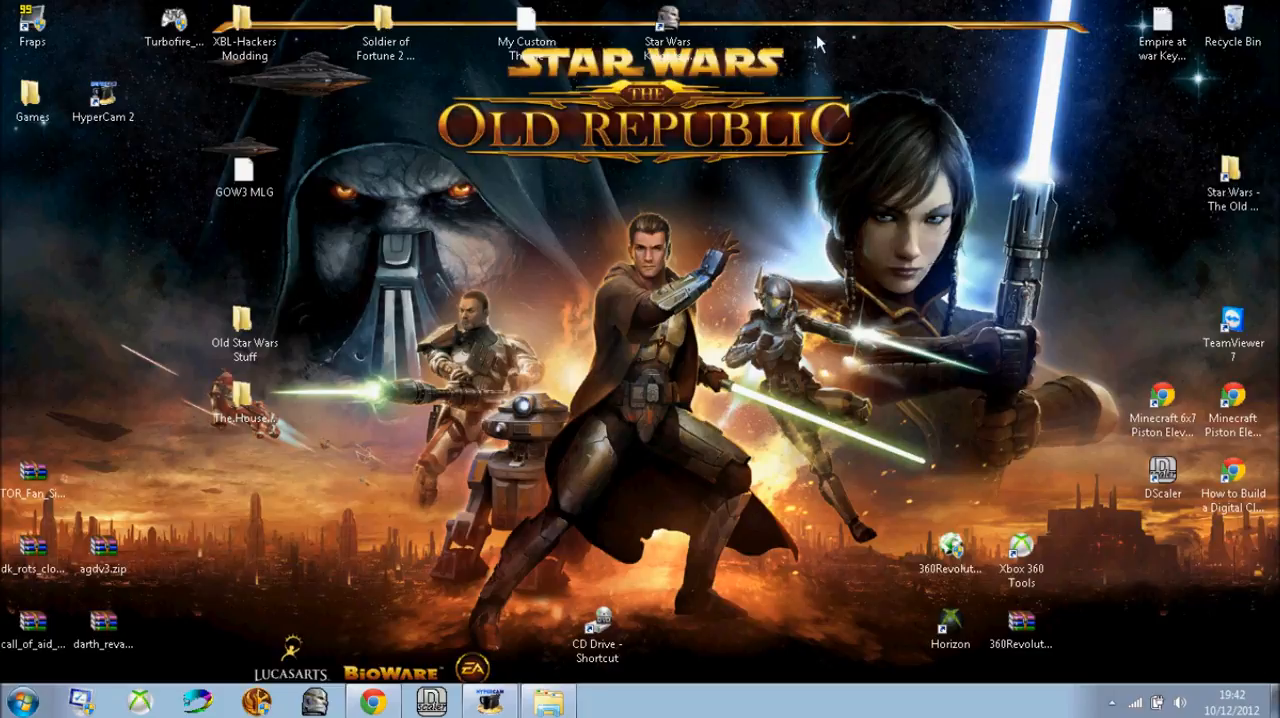
mouse_move(885, 76)
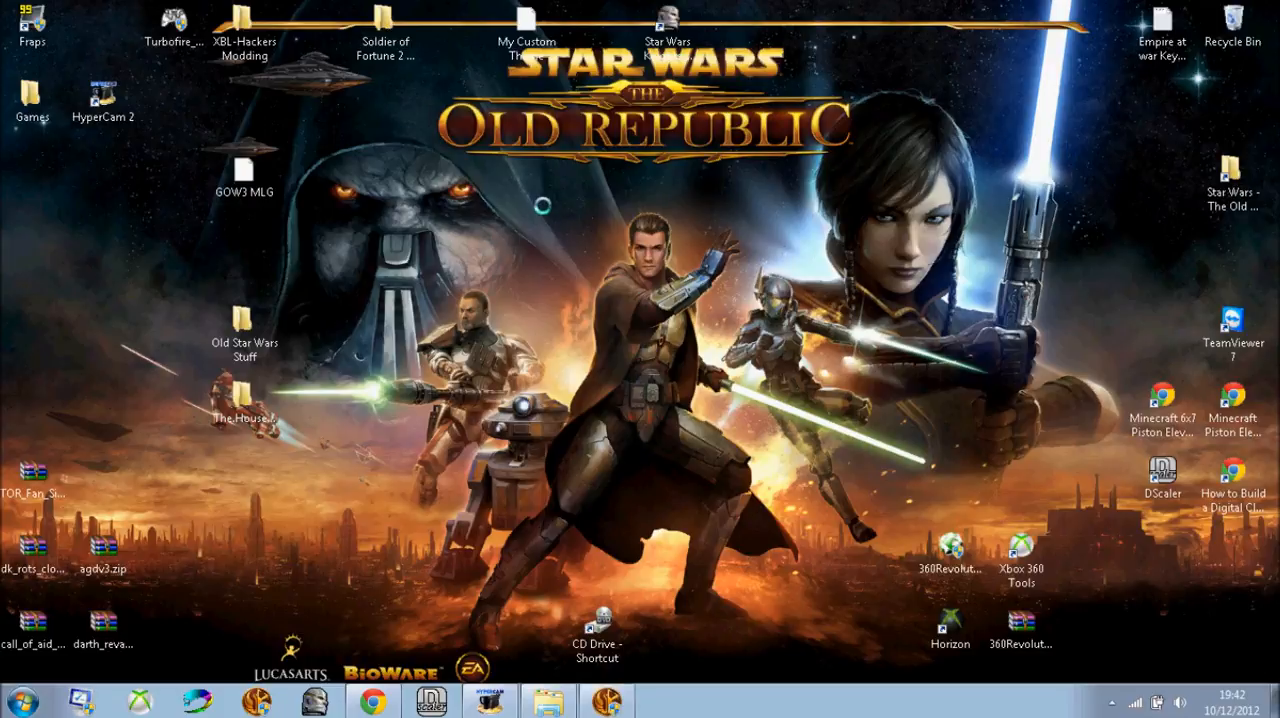
mouse_move(402, 102)
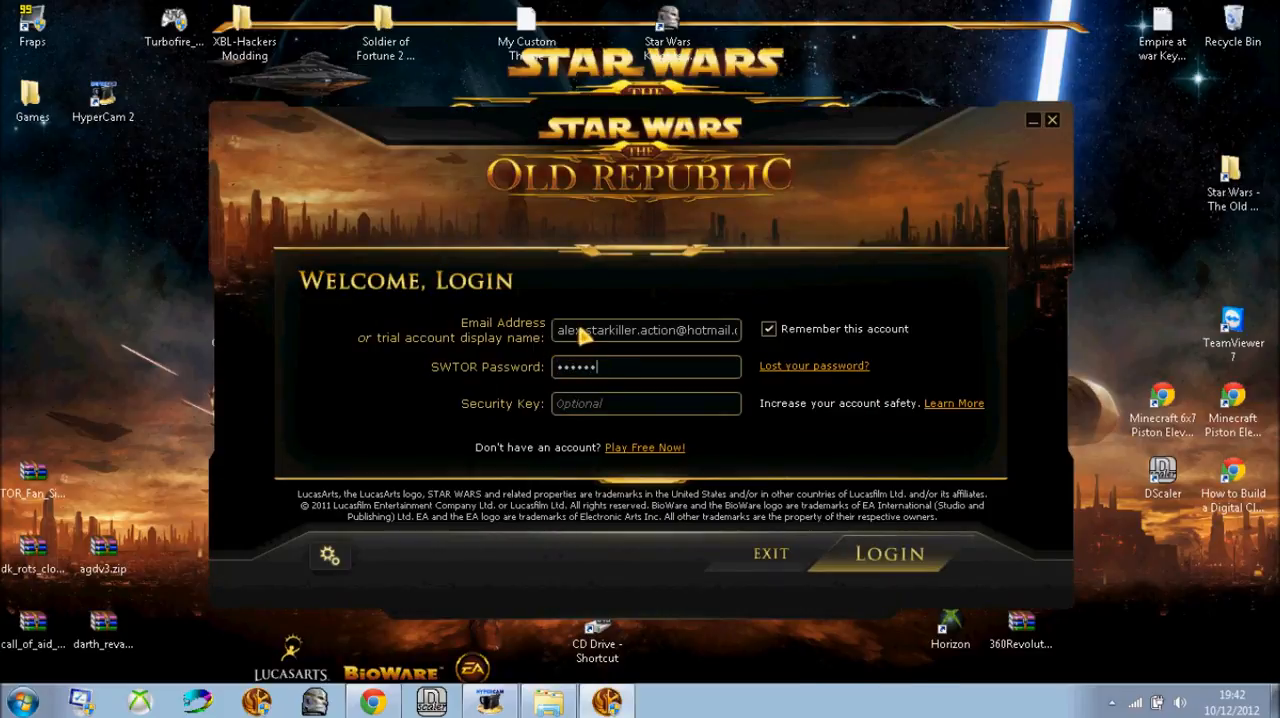
Step: Submit the SWTOR login, retrying after the incorrect-login error to reach the Play screen
click(890, 553)
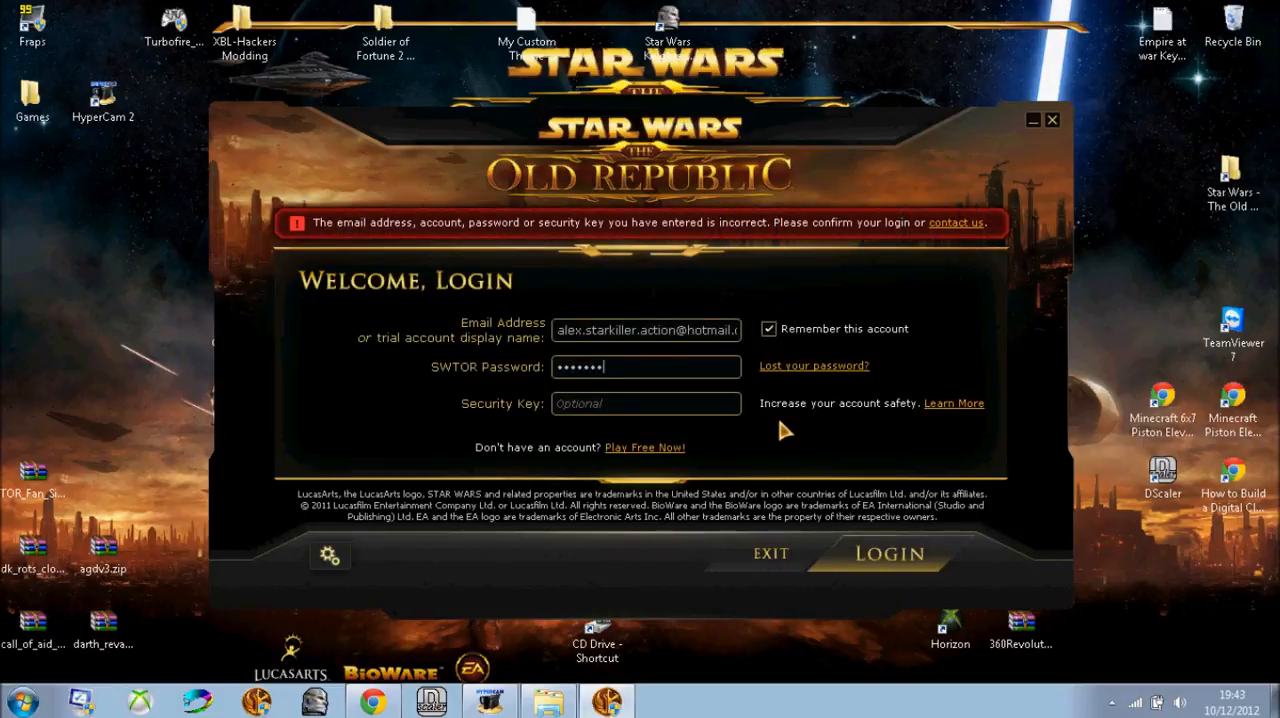
click(892, 554)
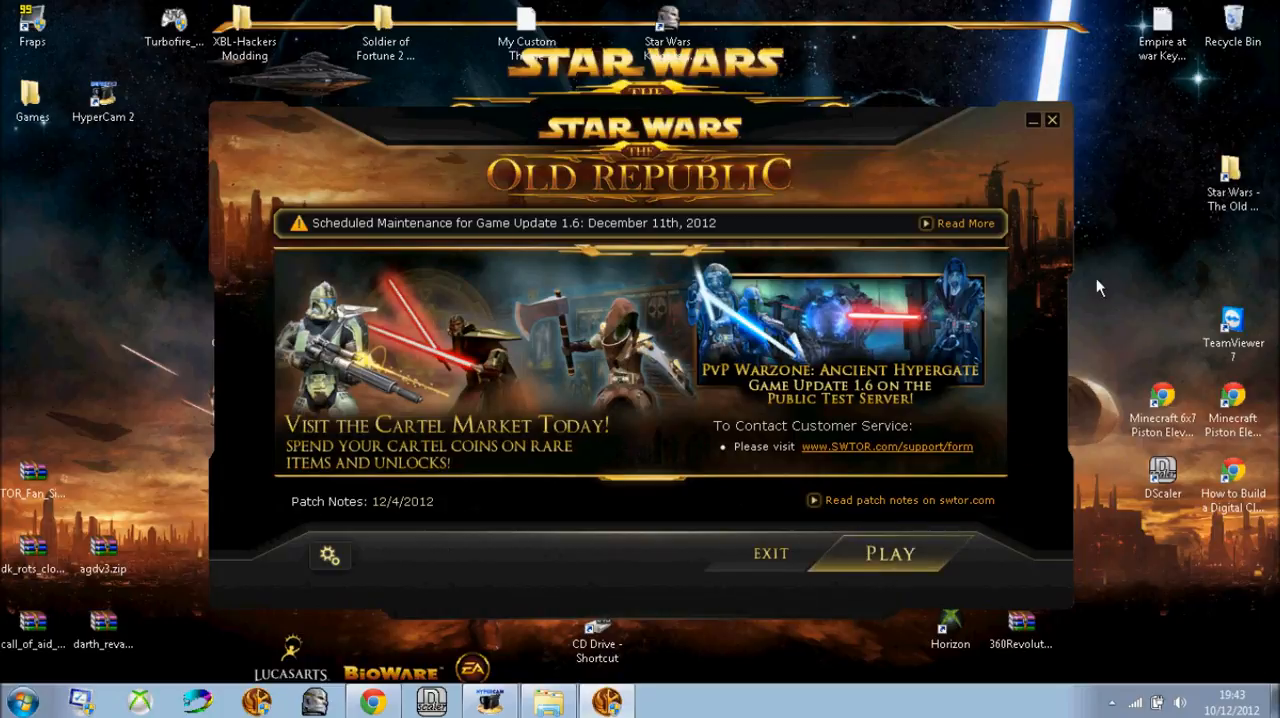
mouse_move(1106, 89)
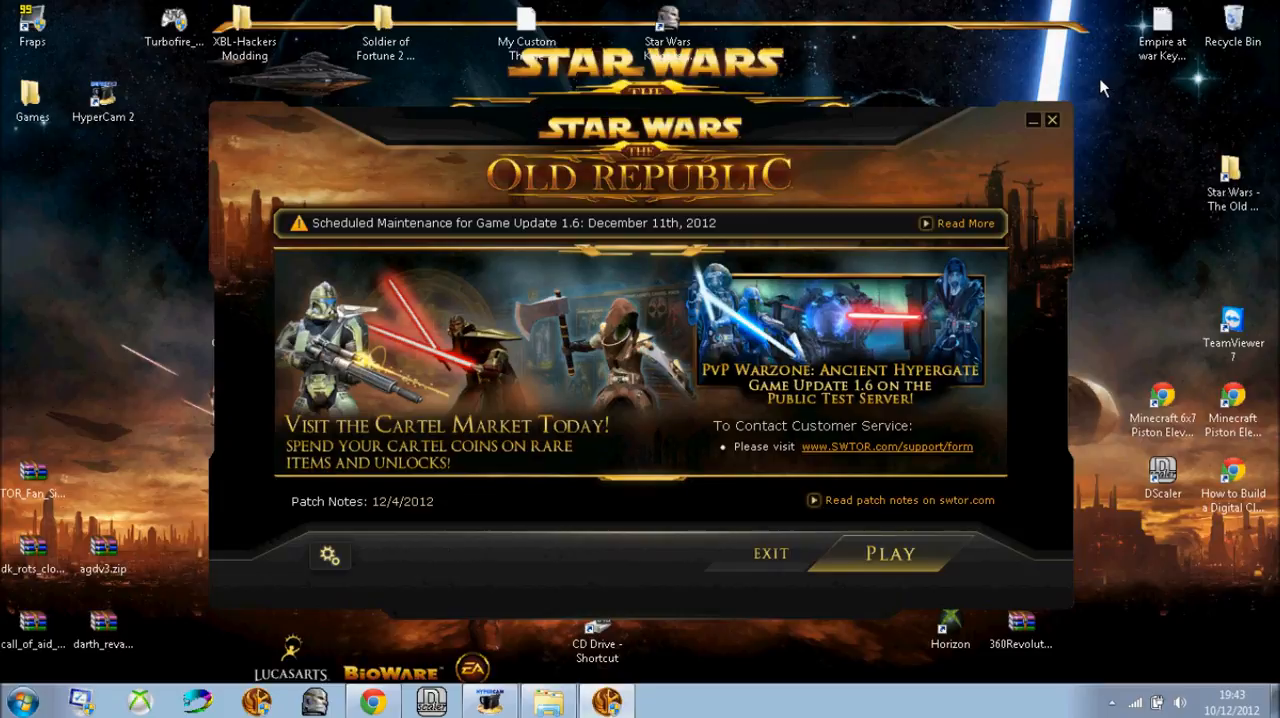
mouse_move(898, 8)
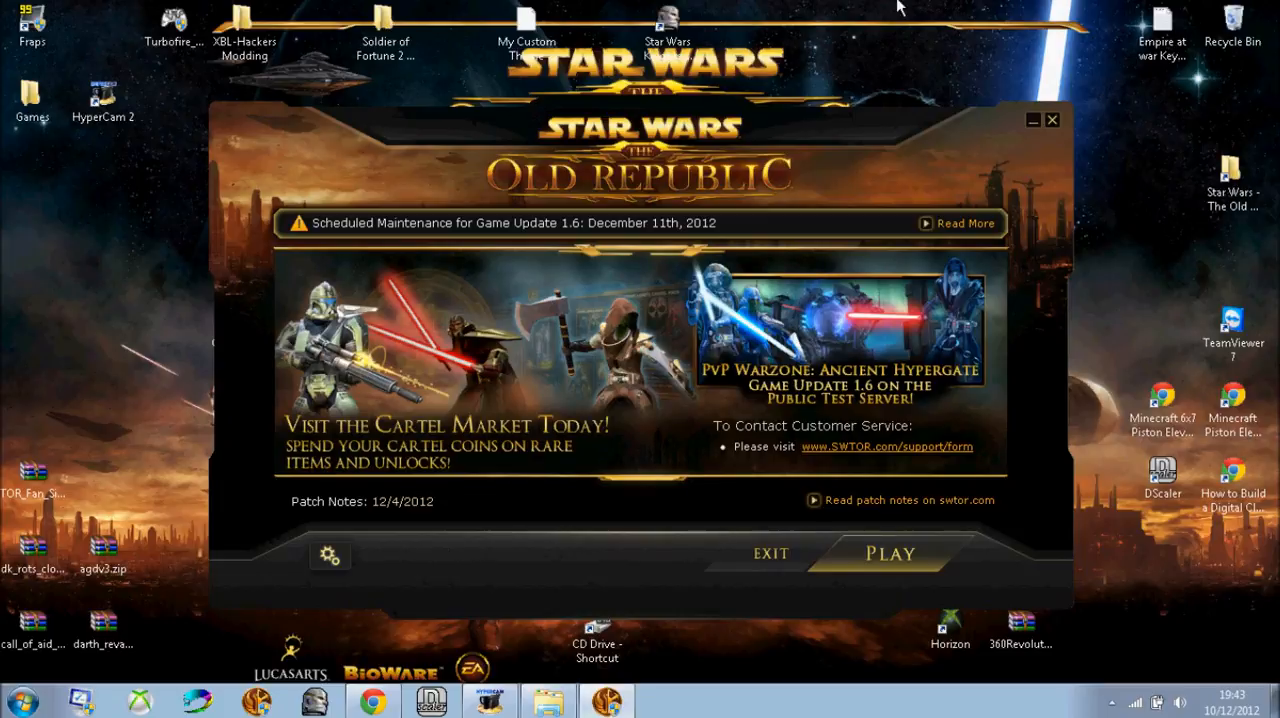